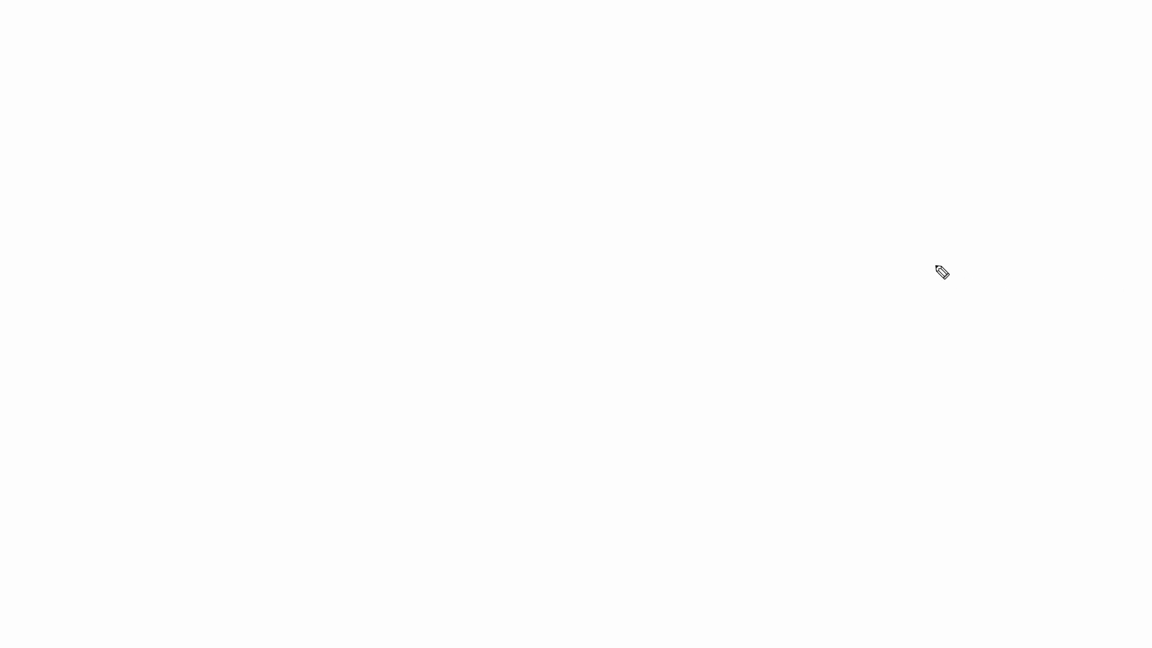
{"action": "mouse_move", "coordinate": [176, 258]}
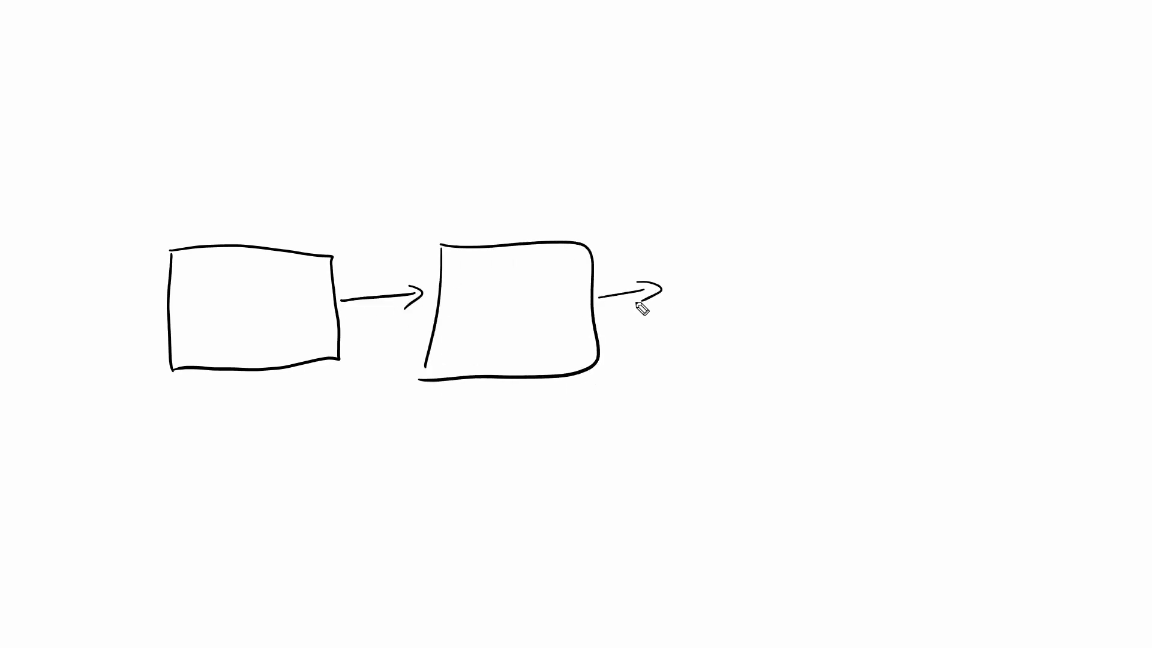
- Draw an arrow leading out of the second node box on the whiteboard
{"action": "left_click_drag", "start_coordinate": [638, 301], "coordinate": [801, 287]}
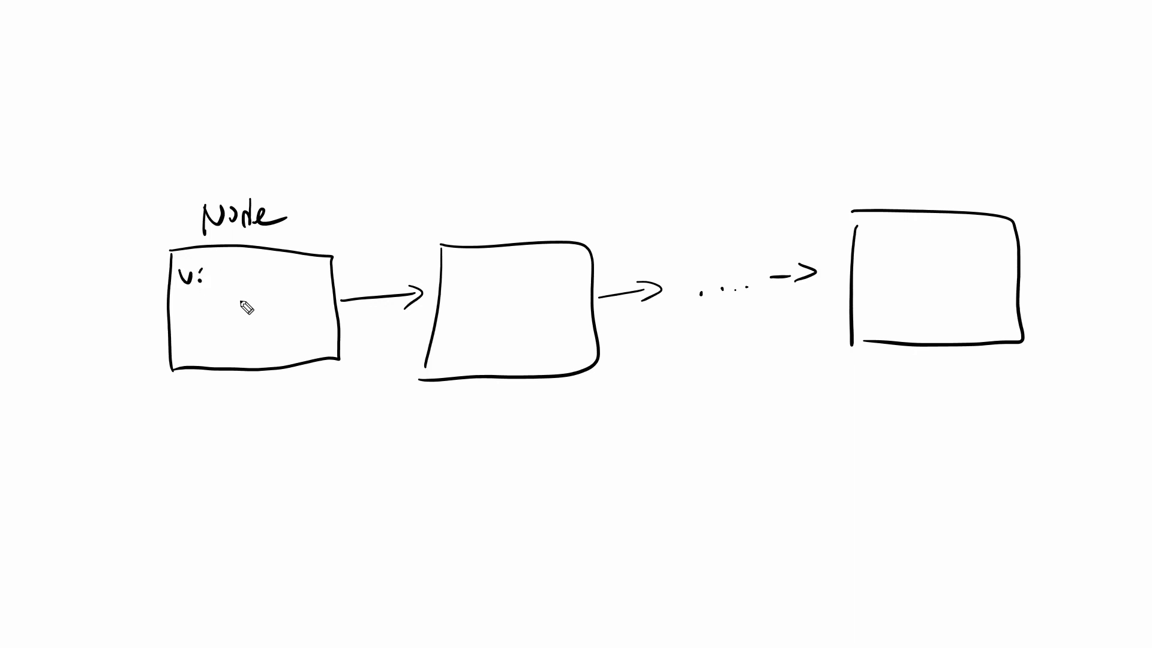
{"action": "mouse_move", "coordinate": [231, 274]}
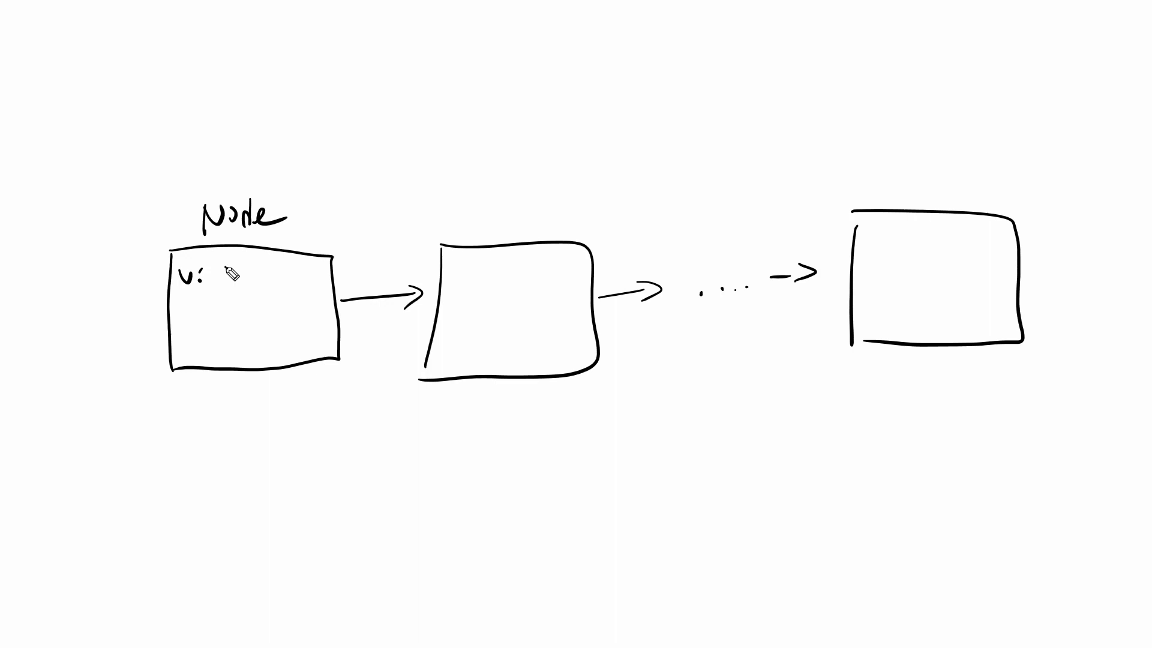
- Write 5 after 'v:' in the first node box
{"action": "type", "text": "5"}
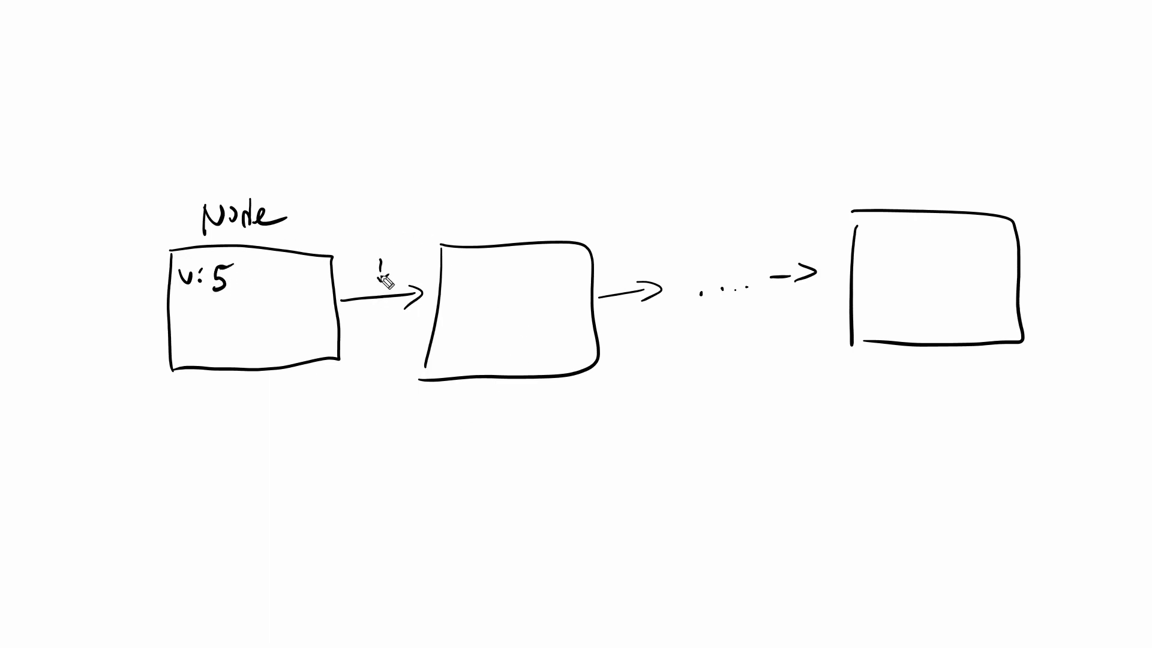
{"action": "mouse_move", "coordinate": [481, 211]}
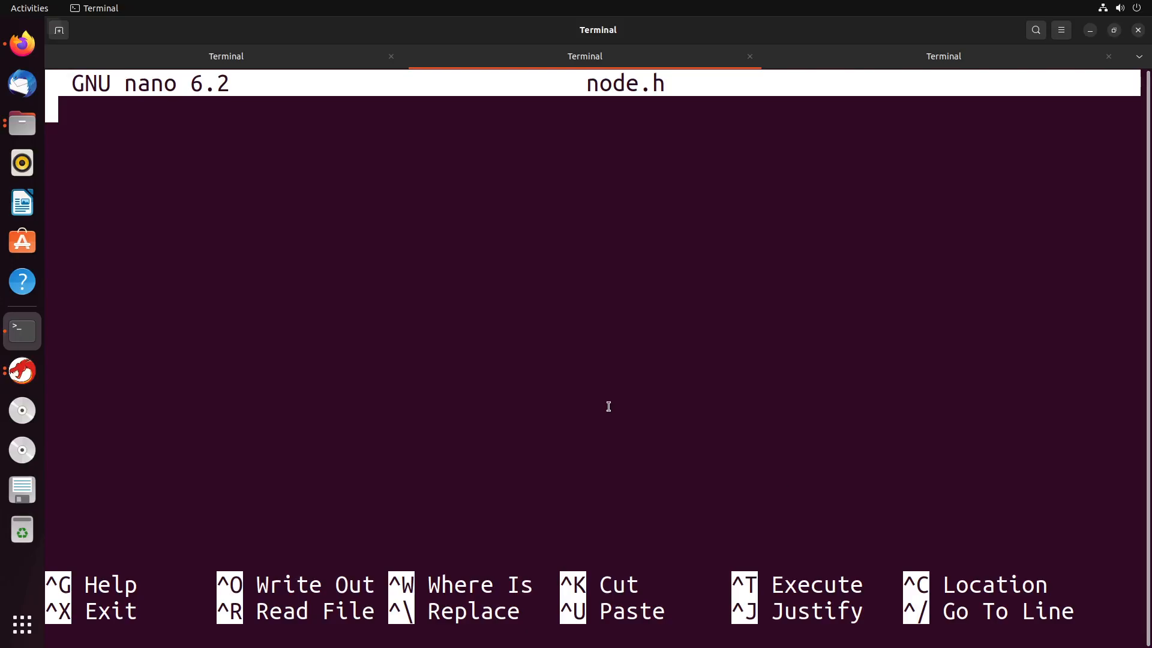
{"action": "mouse_move", "coordinate": [261, 67]}
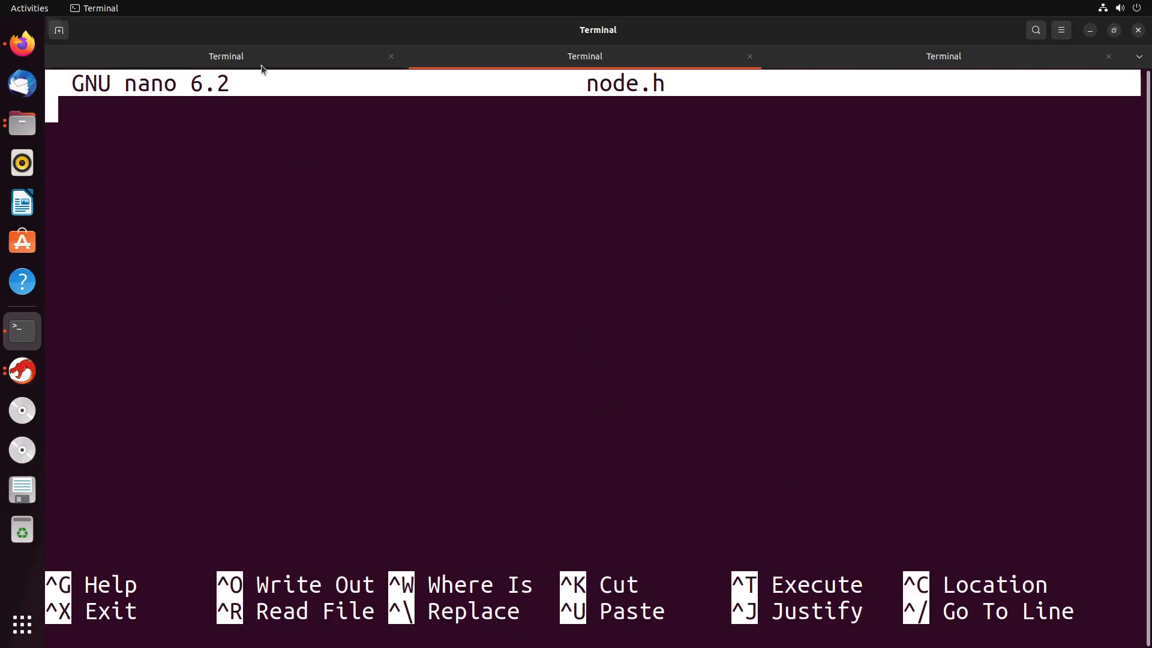
{"action": "left_click", "coordinate": [226, 56]}
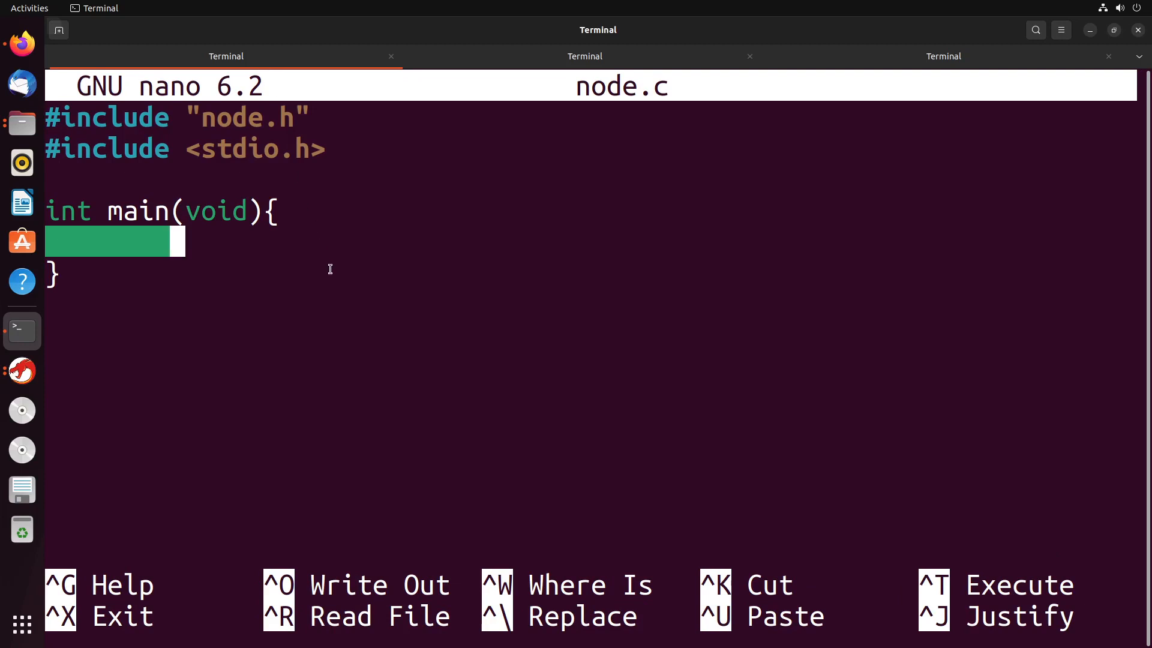
{"action": "left_click", "coordinate": [585, 56]}
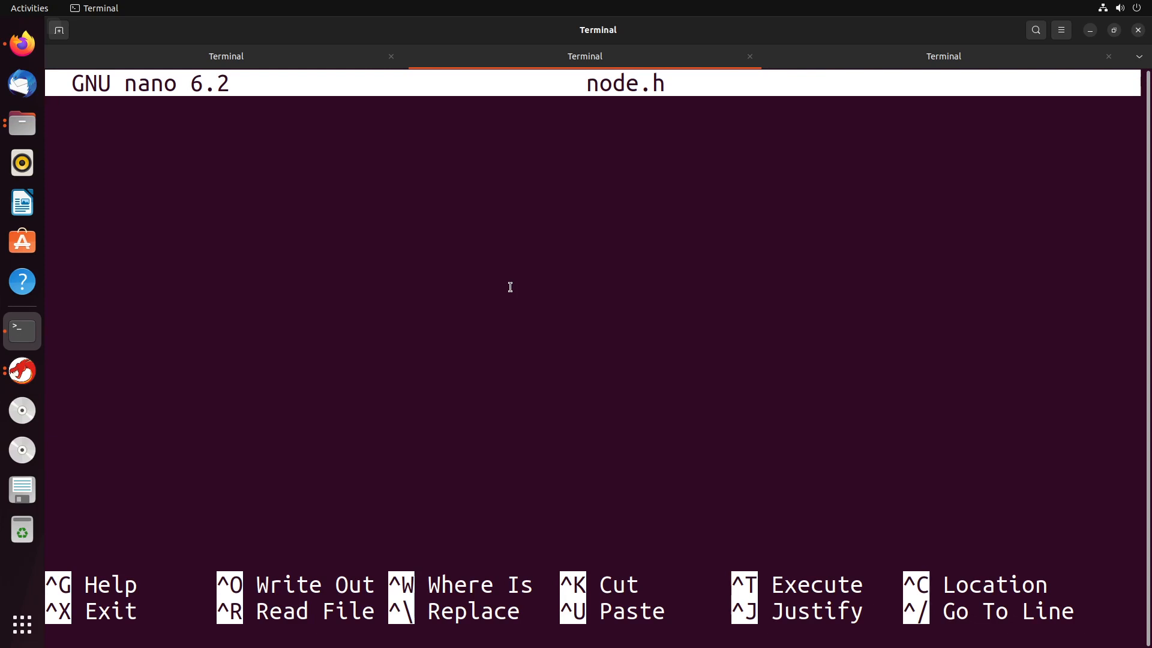
- Define struct node { int value; struct node *next; }; in node.h and save it
{"action": "type", "text": "struct"}
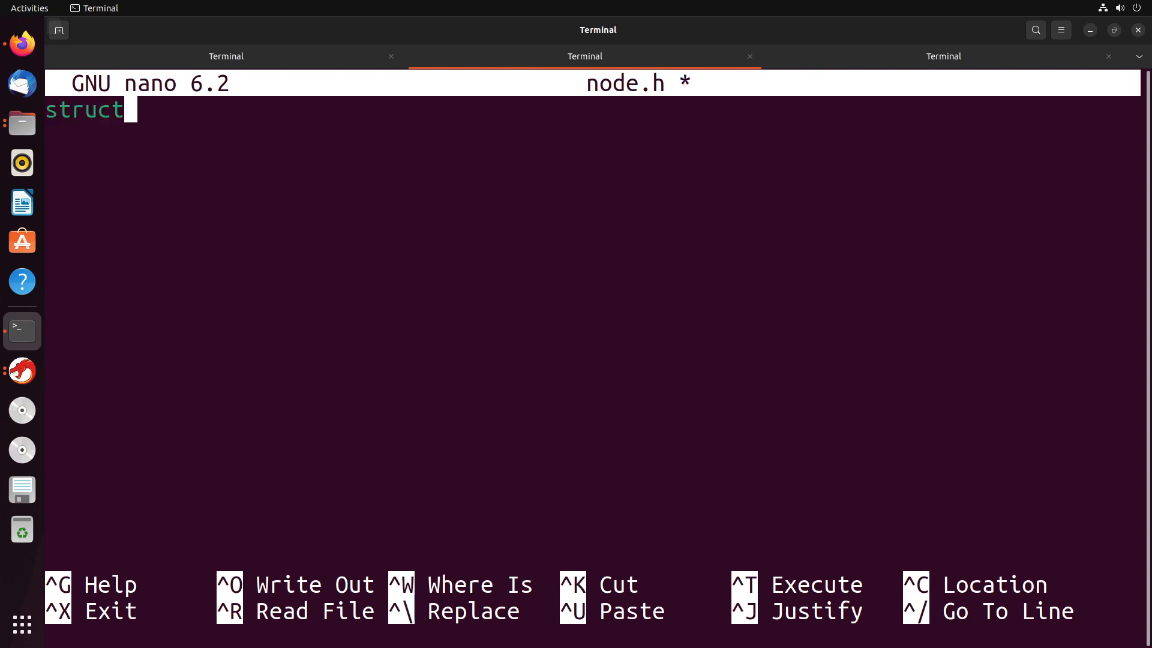
{"action": "type", "text": "node{"}
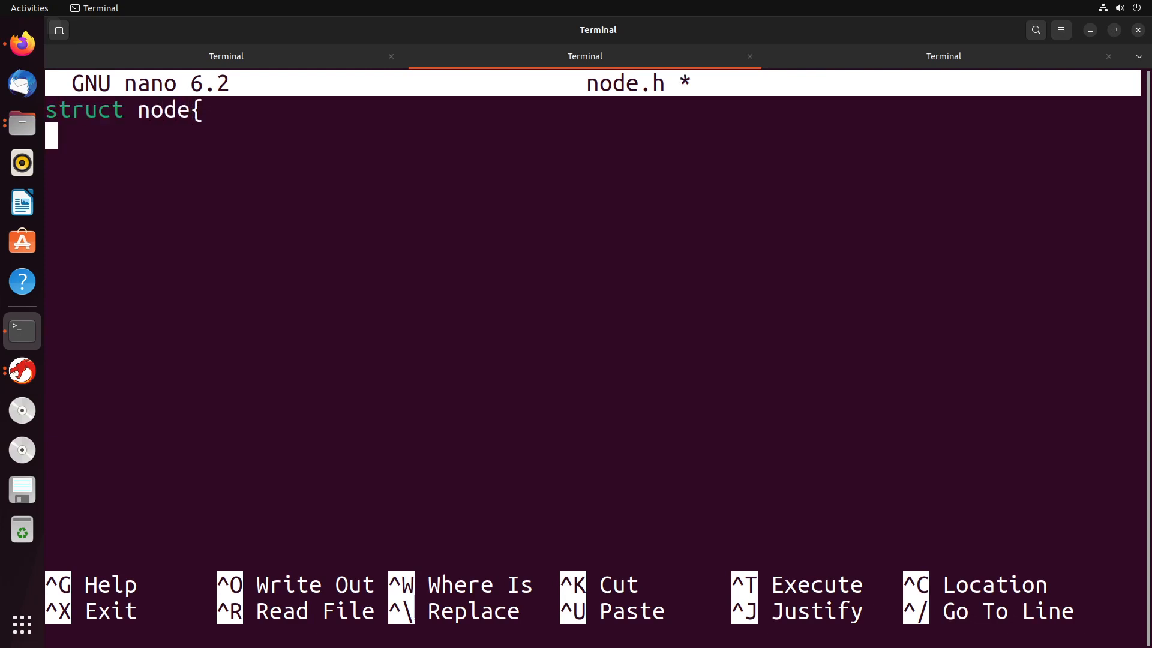
{"action": "type", "text": "}"}
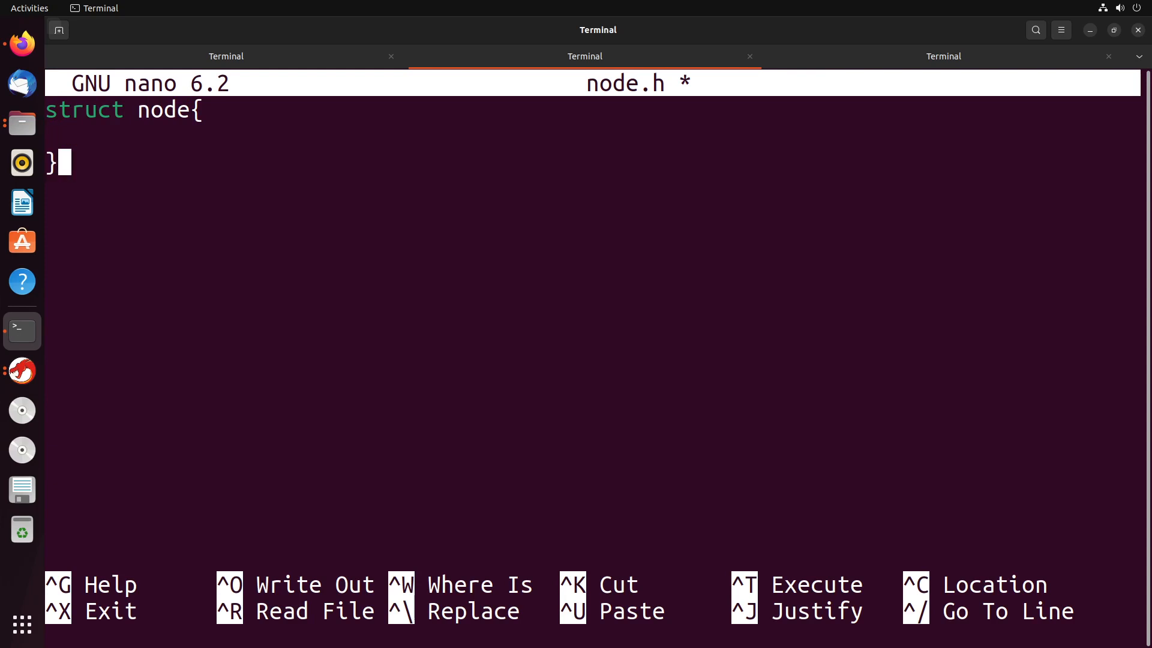
{"action": "type", "text": "int value;"}
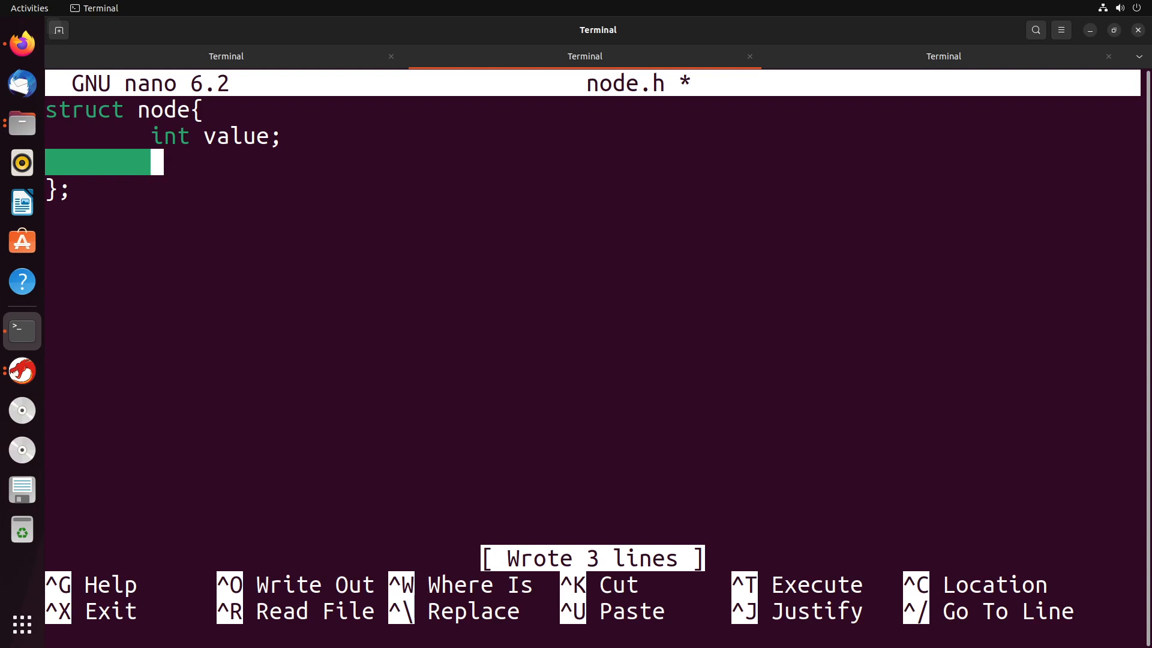
{"action": "type", "text": "struct n"}
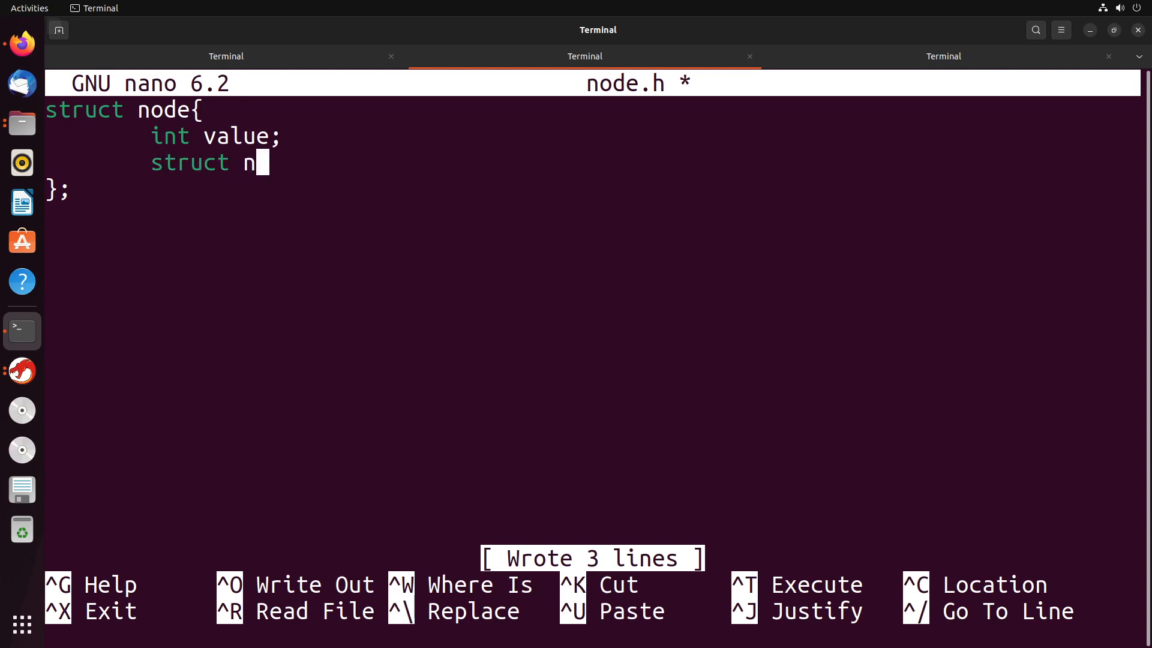
{"action": "type", "text": "ode *next;"}
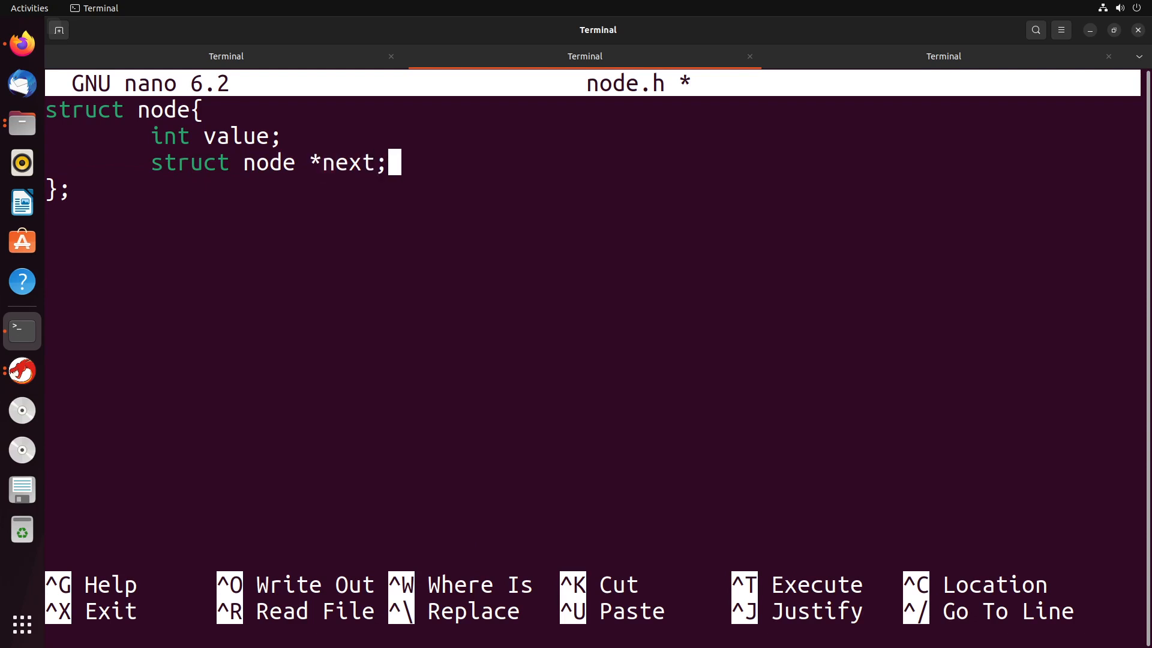
{"action": "key", "text": "ctrl+o"}
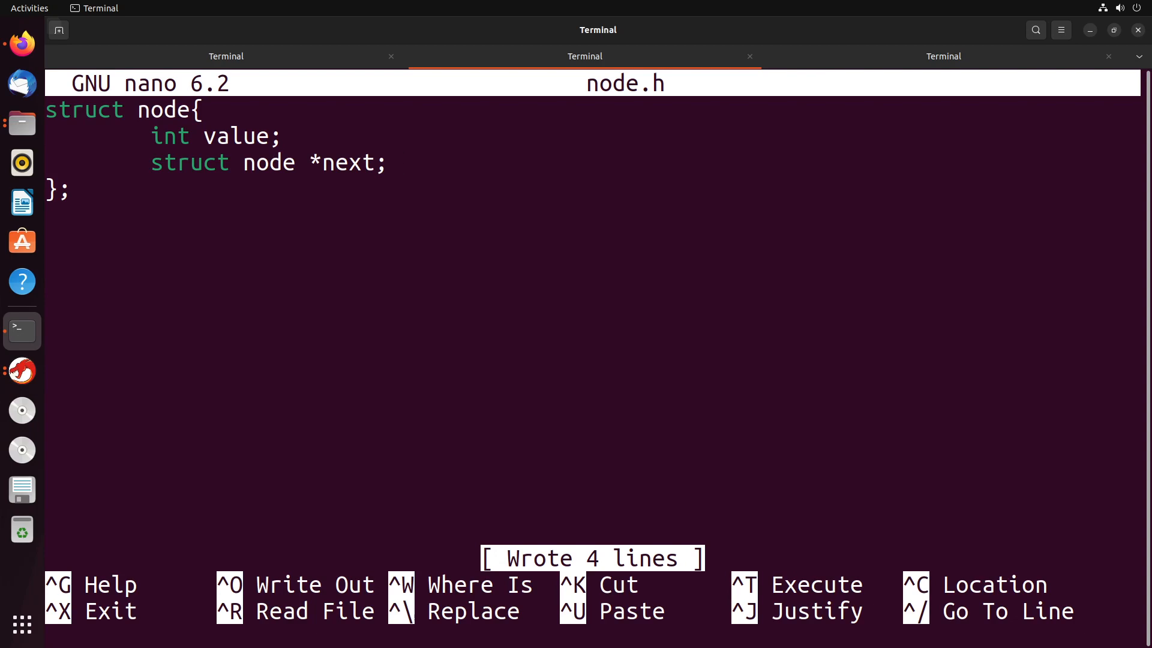
{"action": "mouse_move", "coordinate": [469, 245]}
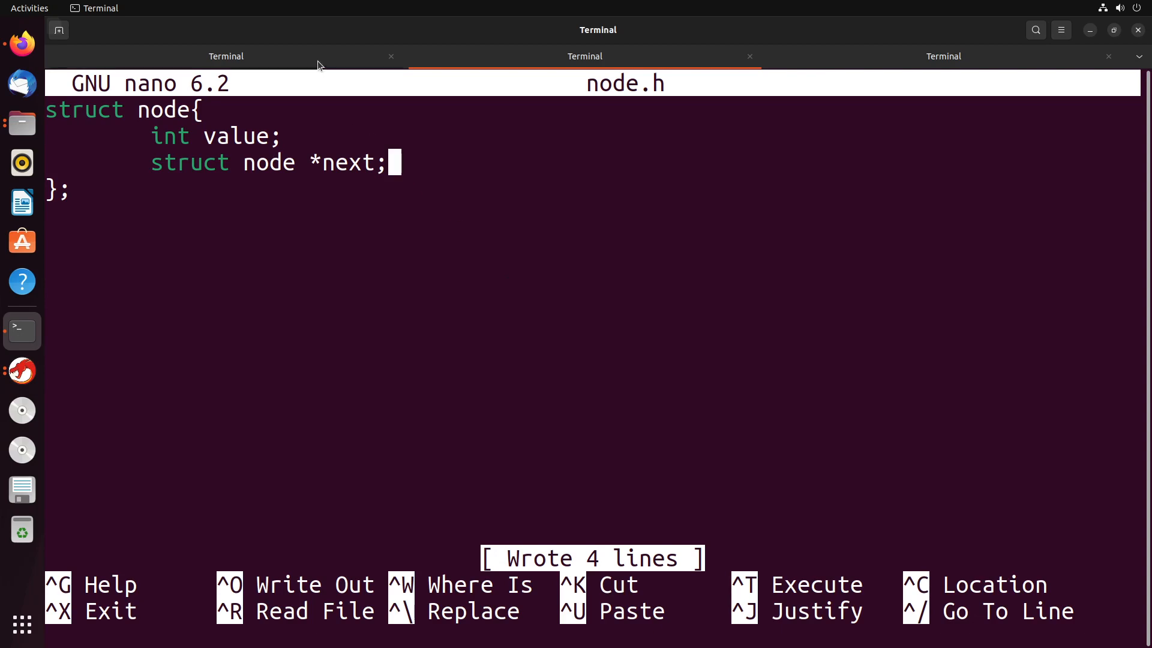
- In node.c main, declare struct node variables test and test2 with values 0 and 1
{"action": "left_click", "coordinate": [226, 55]}
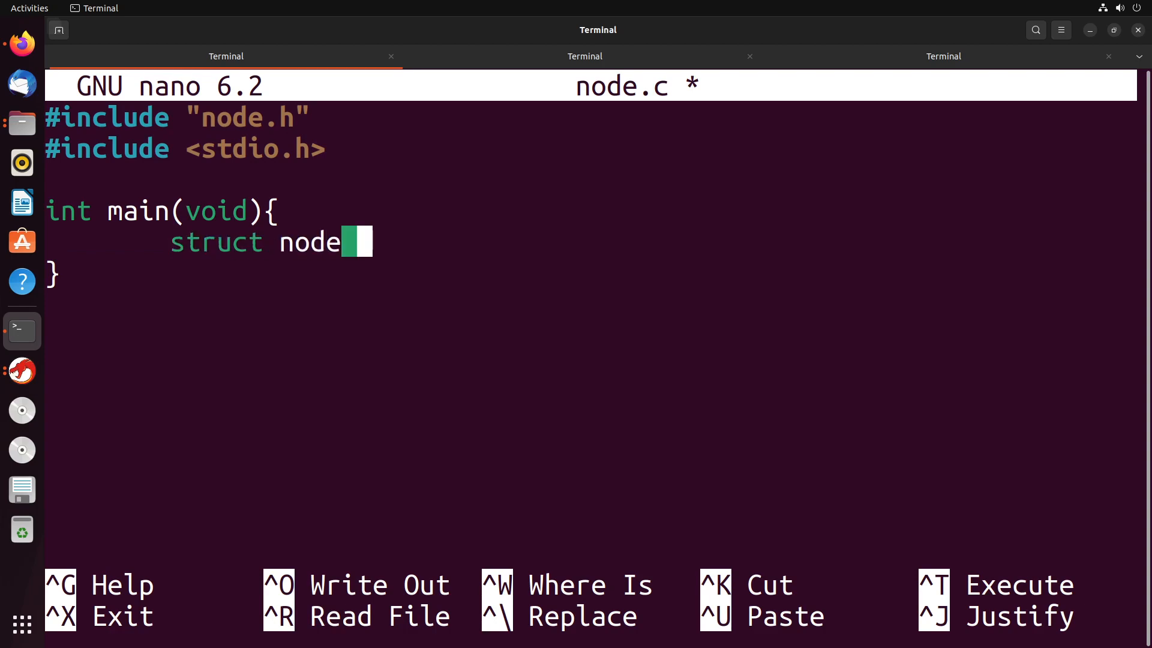
{"action": "type", "text": "test;"}
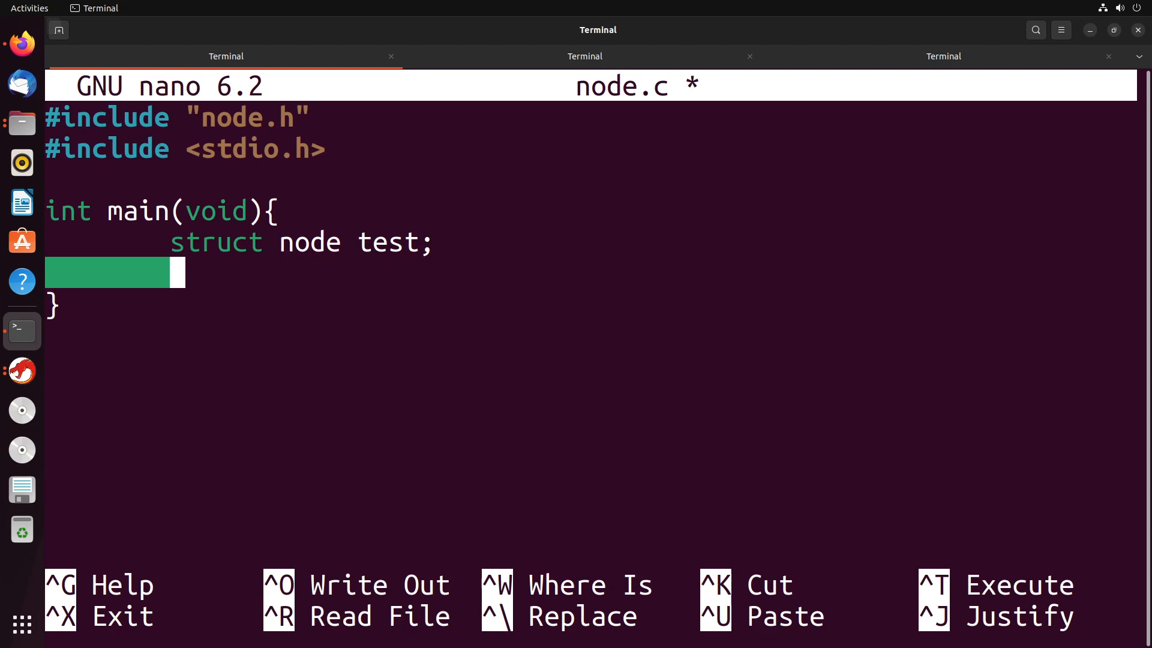
{"action": "type", "text": "test.value = 0;"}
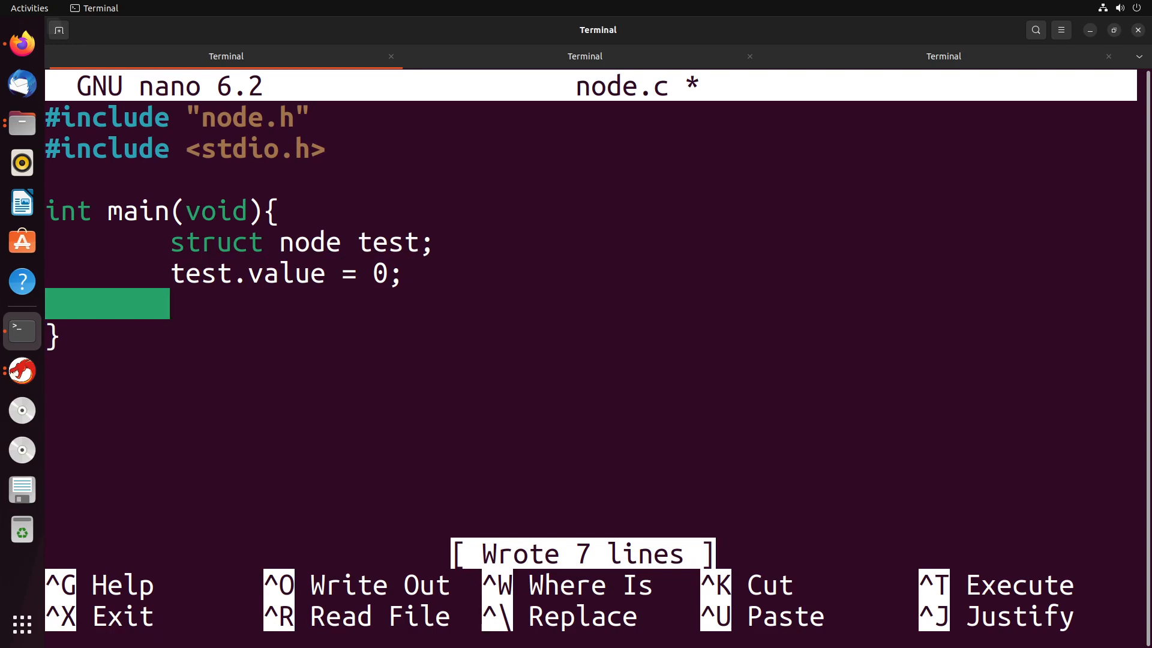
{"action": "key", "text": "Return"}
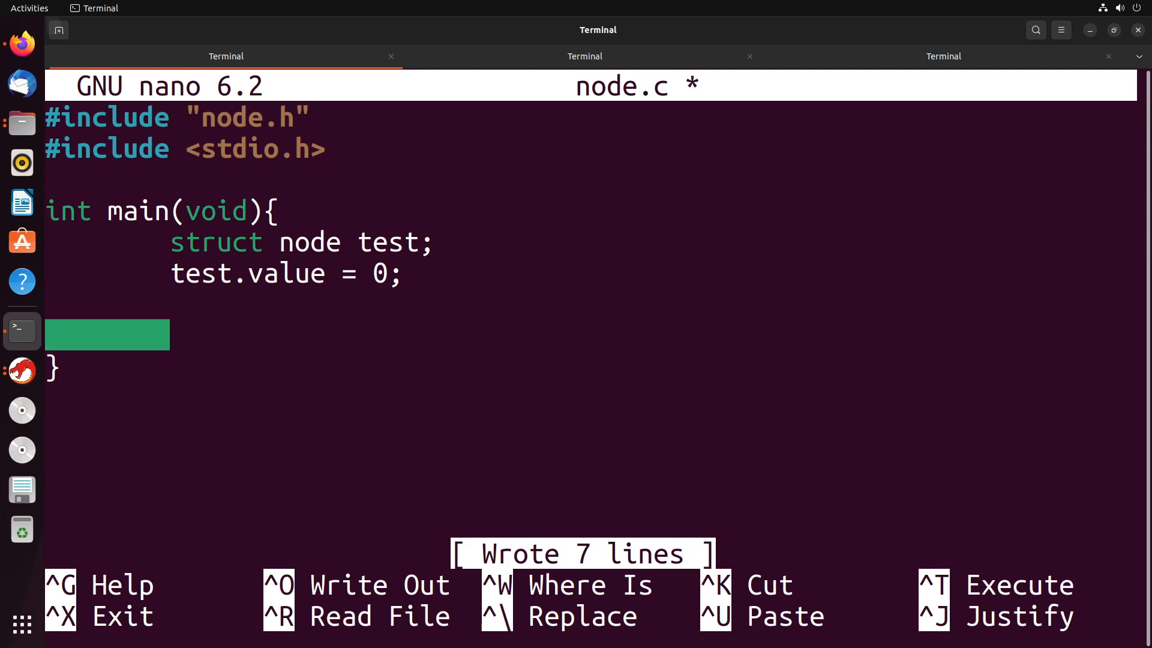
{"action": "type", "text": "struct node test2;"}
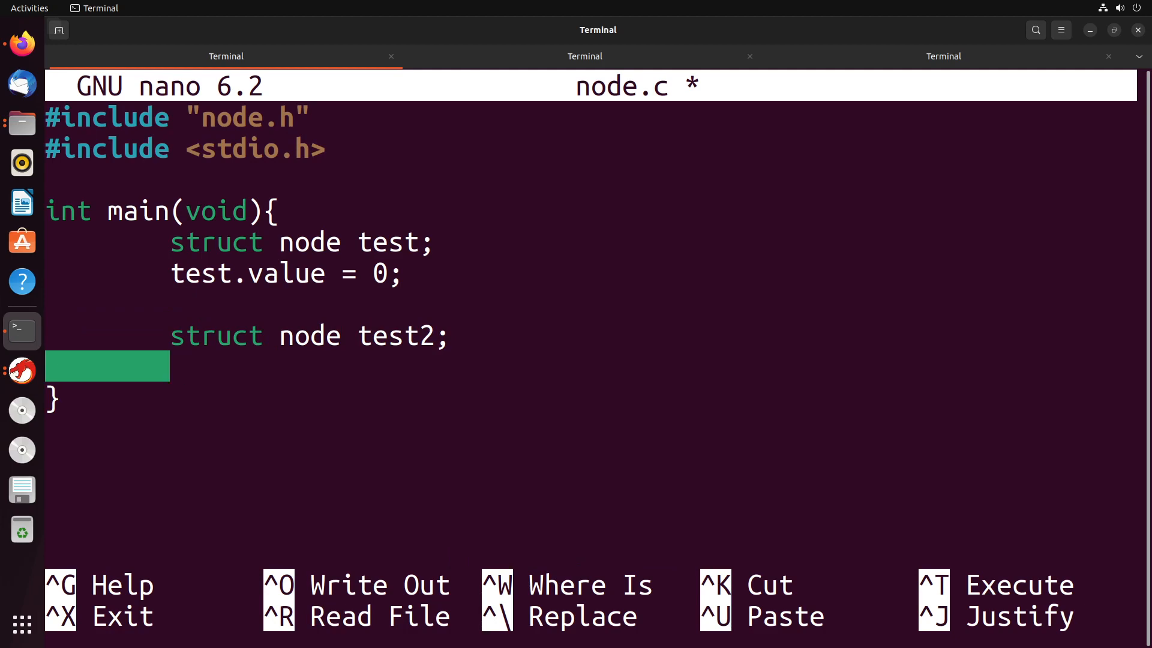
{"action": "type", "text": "test2.value = 1;"}
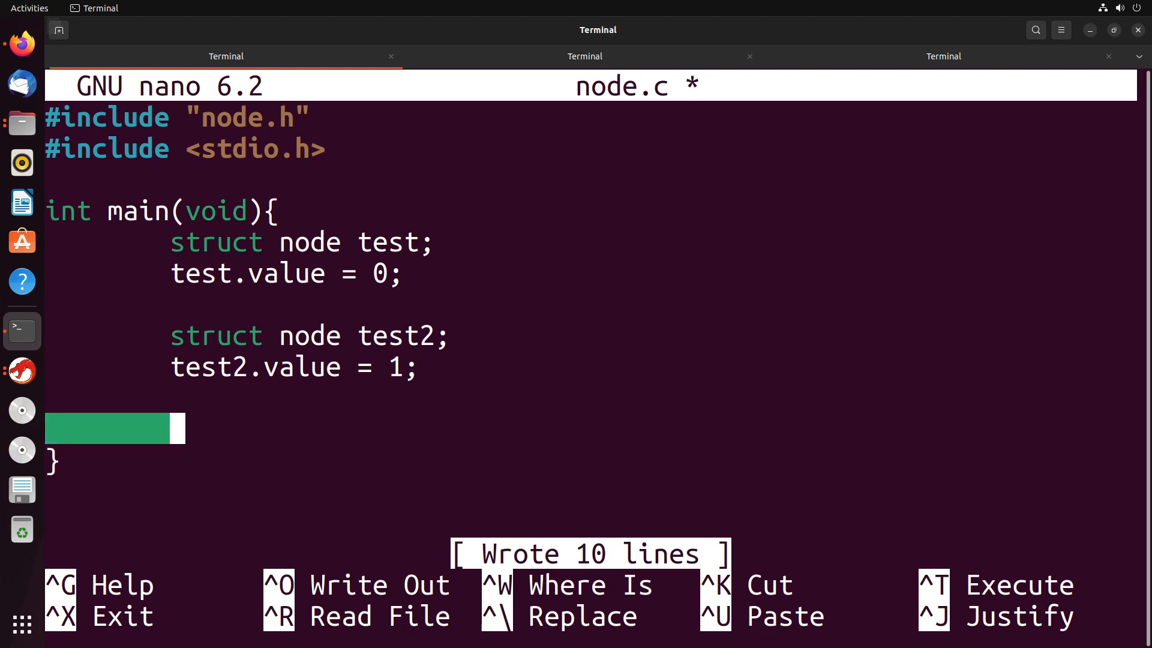
- Add test.next = &test2; after checking node.h, and save node.c
{"action": "type", "text": "test.next"}
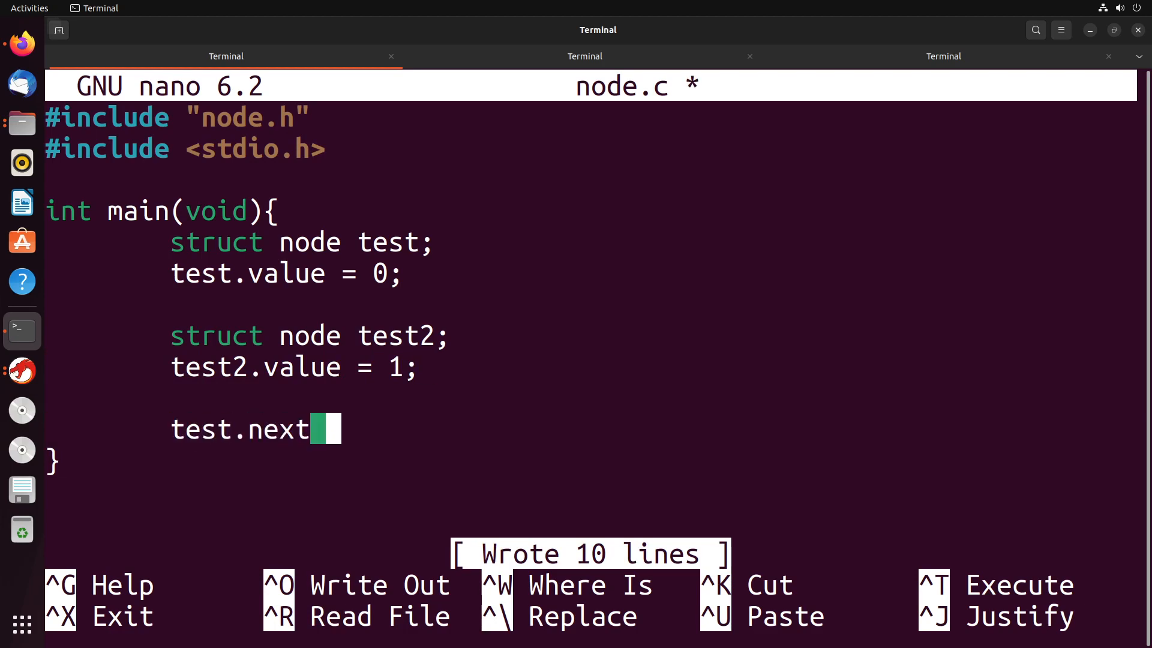
{"action": "type", "text": "="}
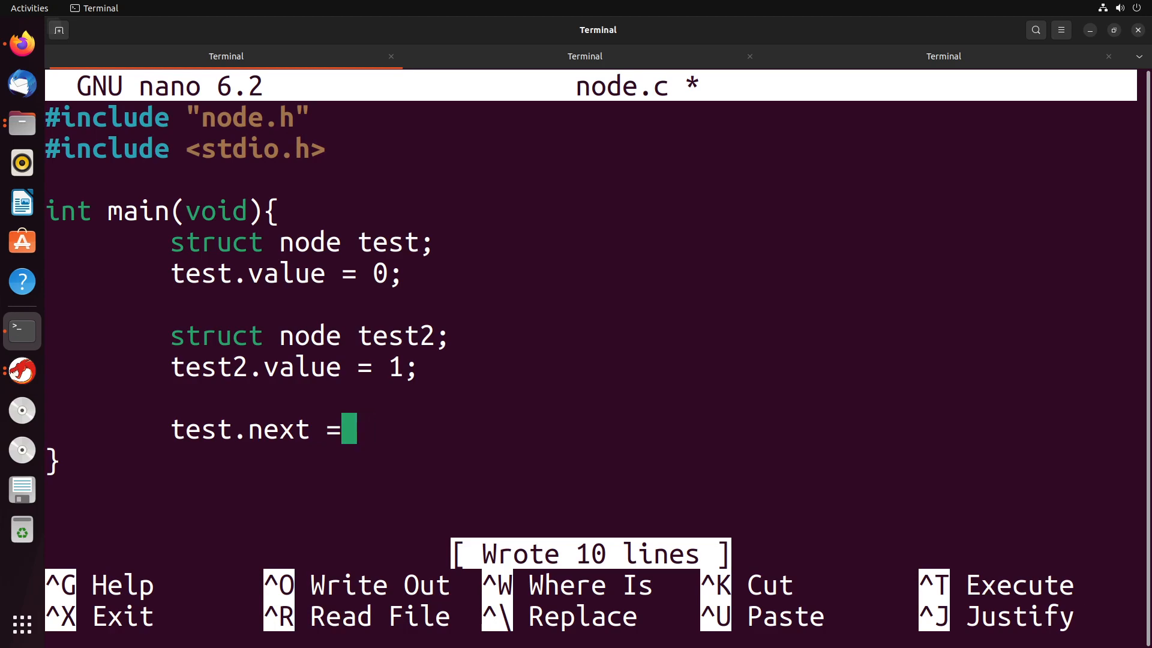
{"action": "left_click", "coordinate": [583, 56]}
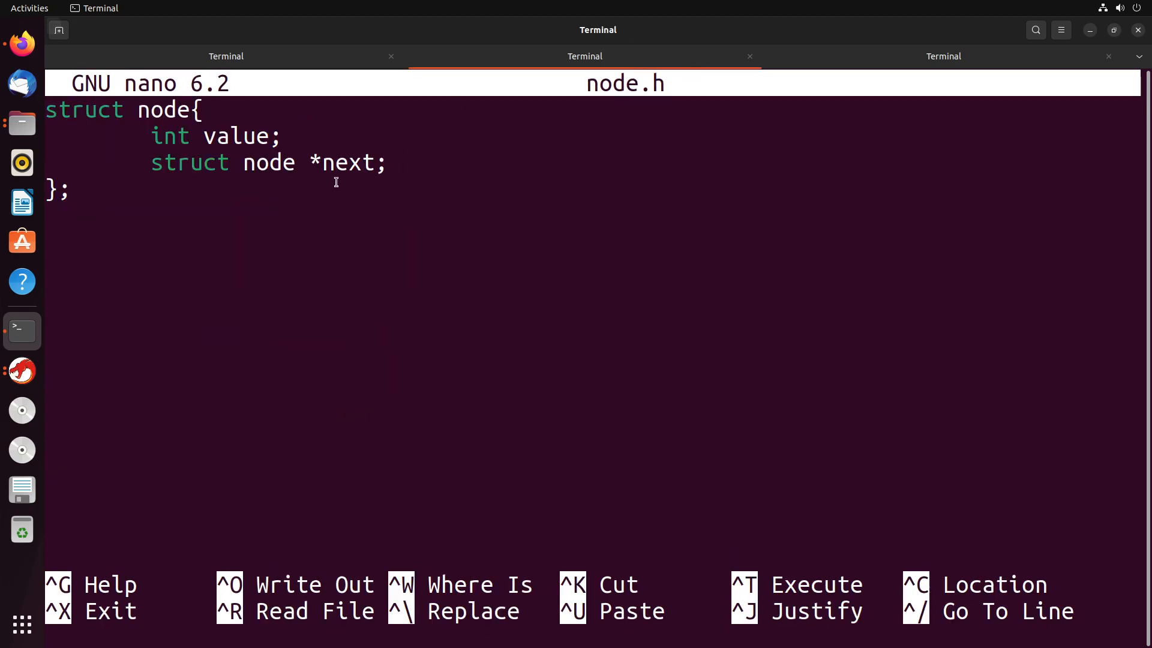
{"action": "left_click", "coordinate": [225, 56]}
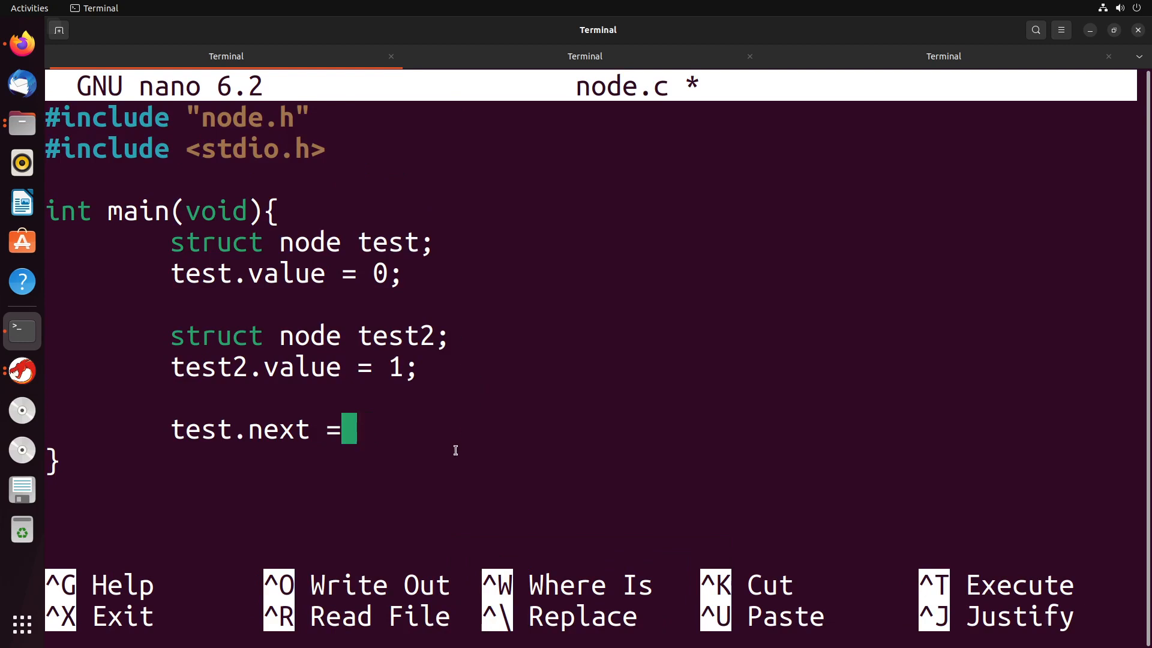
{"action": "type", "text": "&test2"}
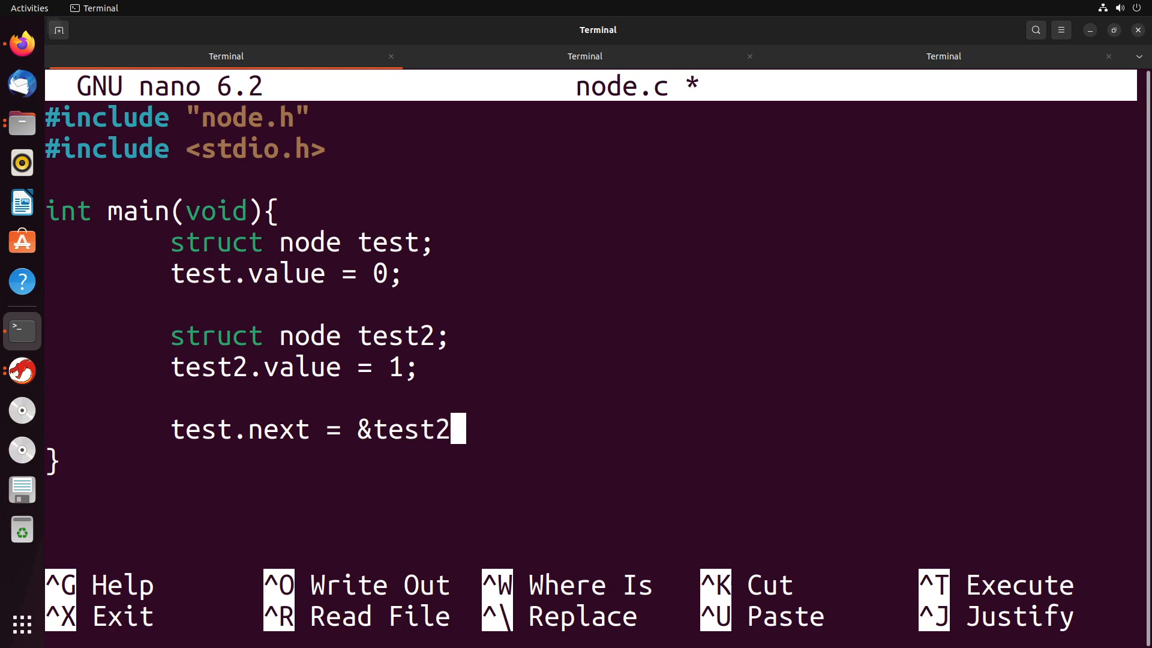
{"action": "key", "text": "ctrl+o"}
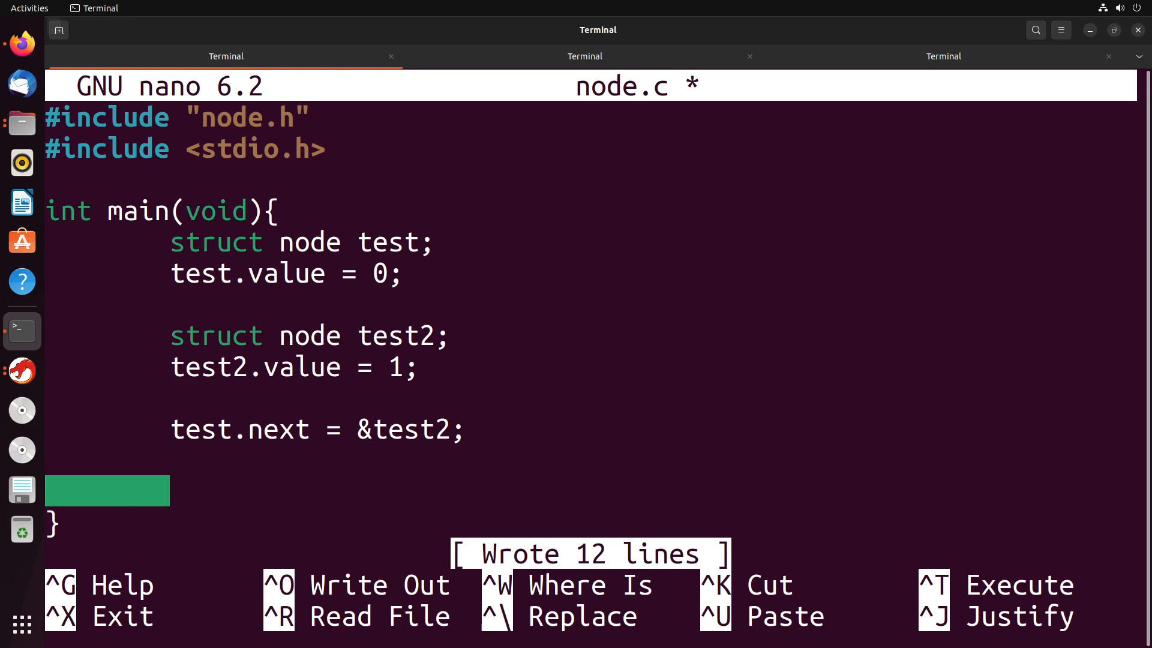
- Add printf("%d\n", test.value); to main
{"action": "type", "text": "printf"}
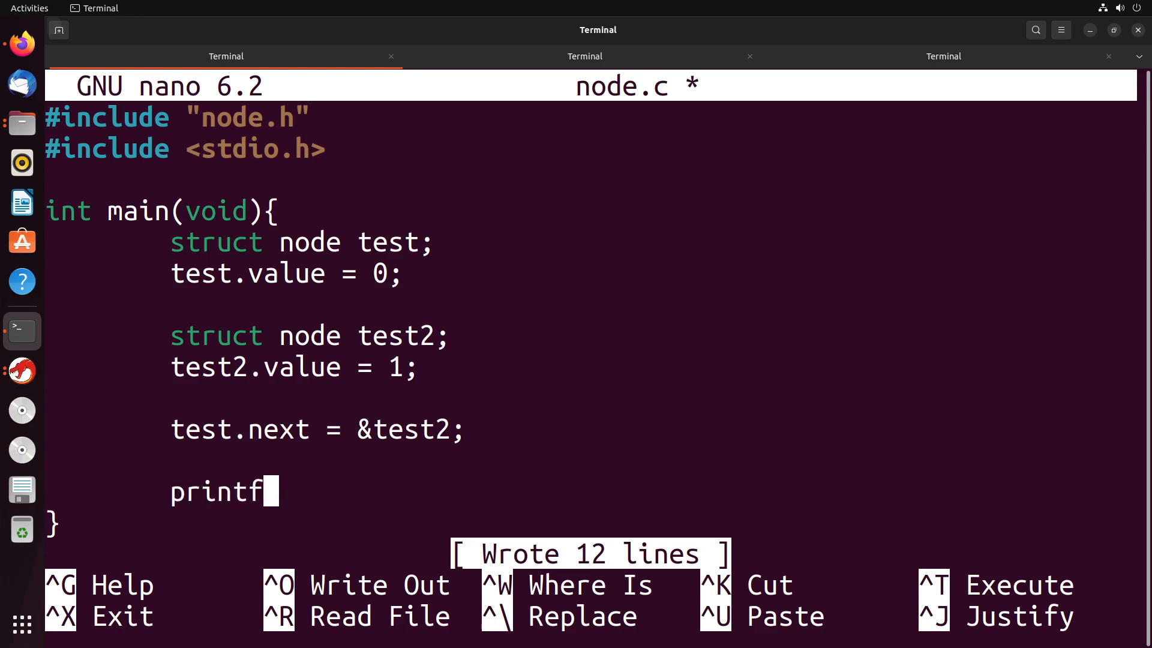
{"action": "type", "text": "(\"%d"}
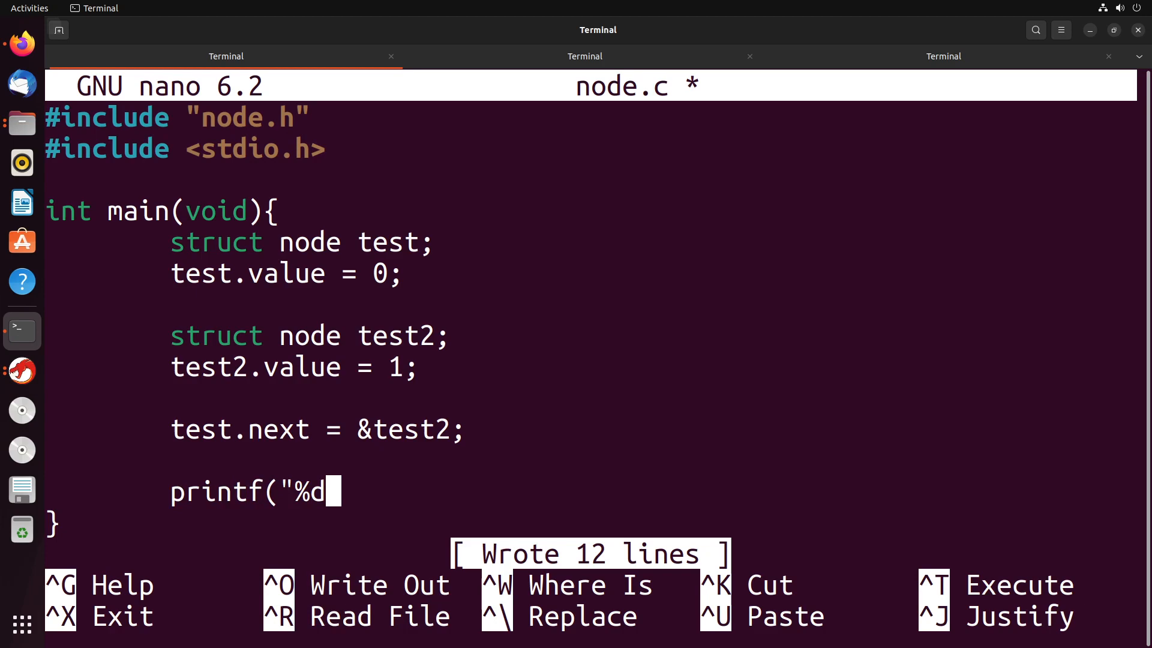
{"action": "type", "text": "\",txe"}
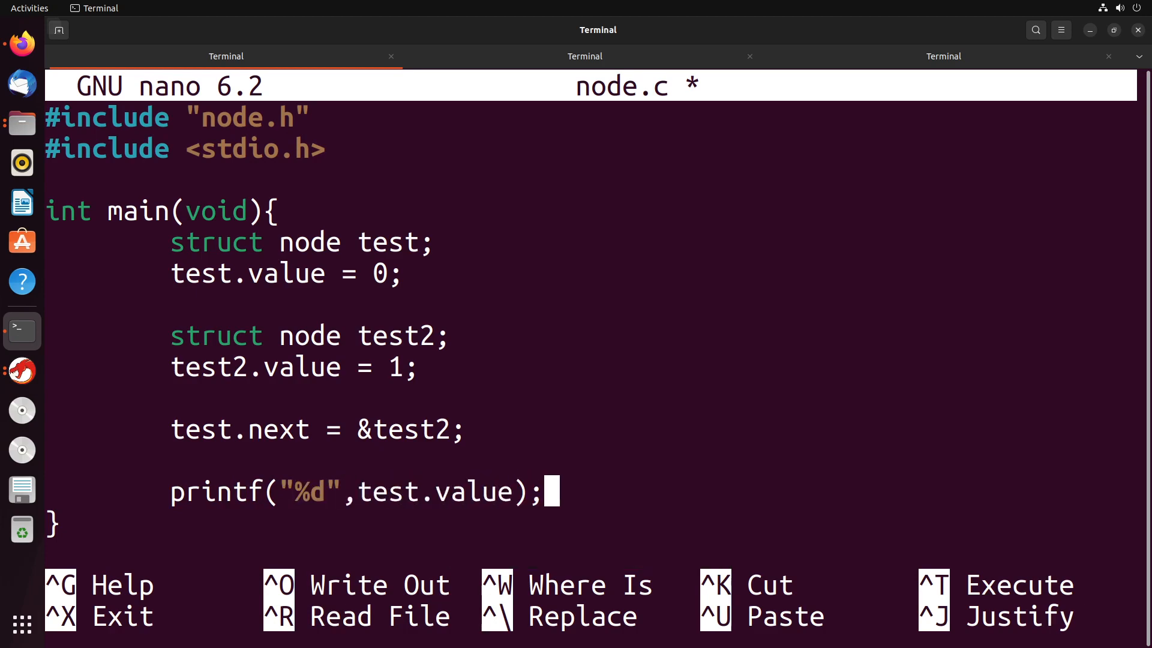
{"action": "type", "text": "\\n"}
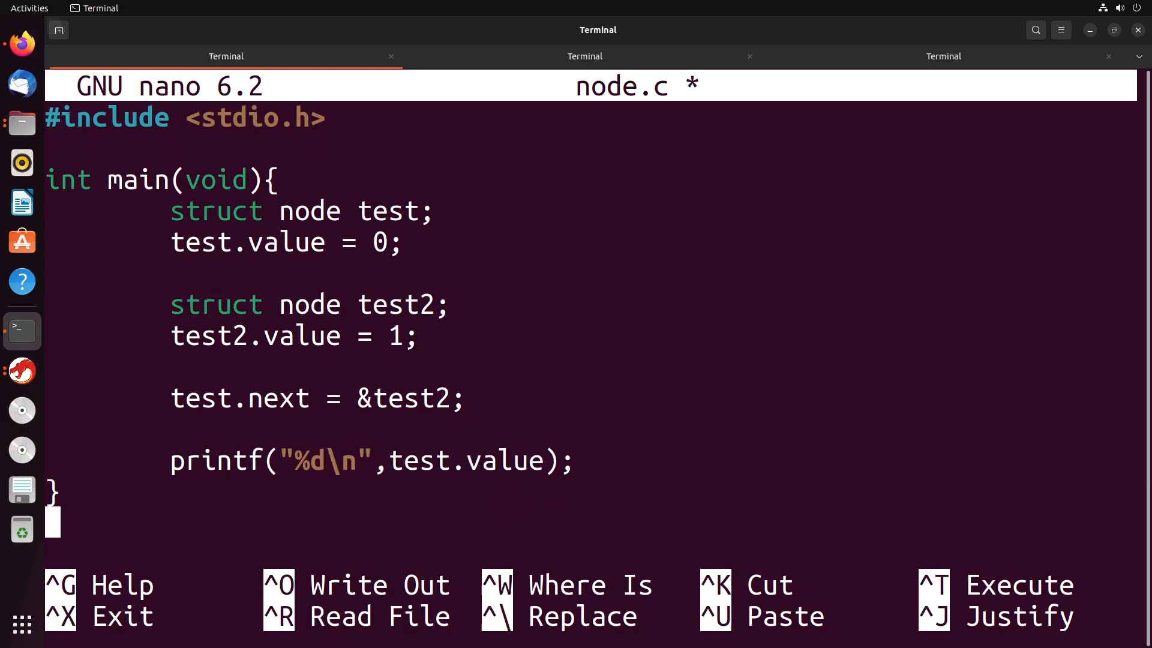
- Add printf("%d\n", test.next->value); to print the linked node's value
{"action": "type", "text": "print"}
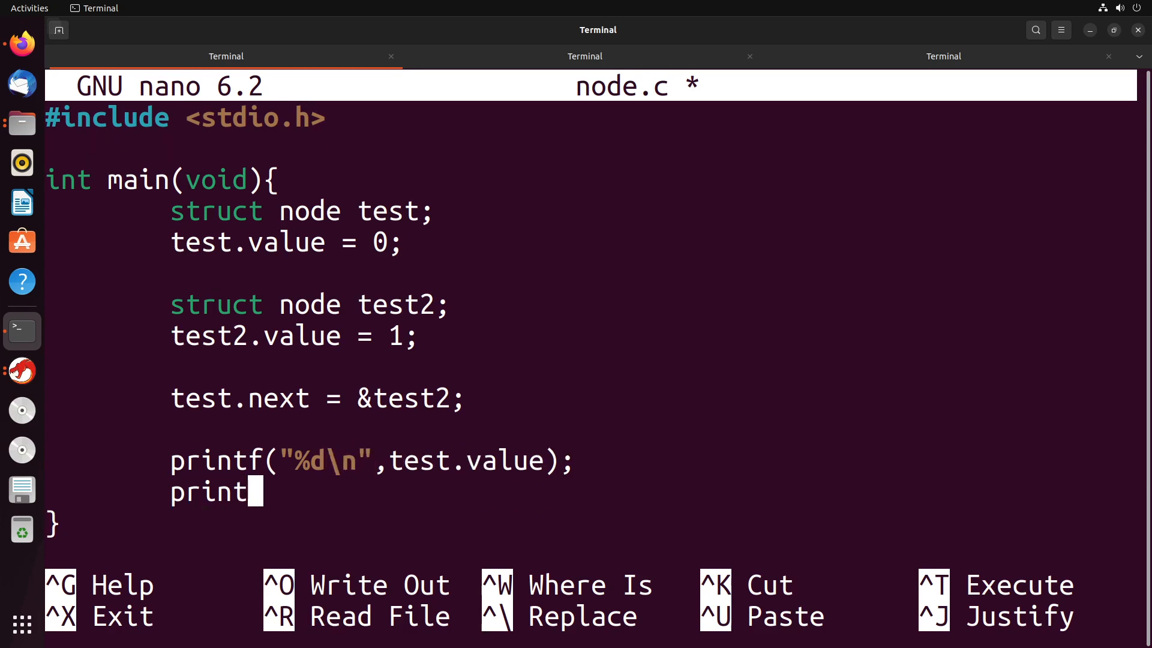
{"action": "type", "text": "f(\"%"}
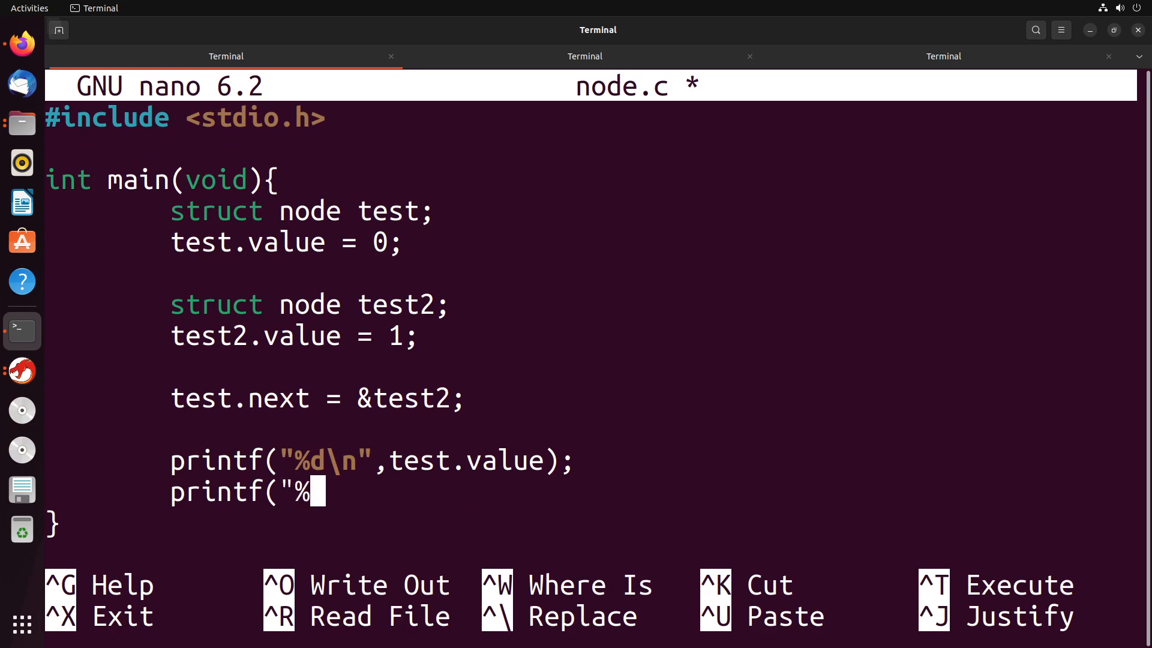
{"action": "type", "text": "d\\n"}
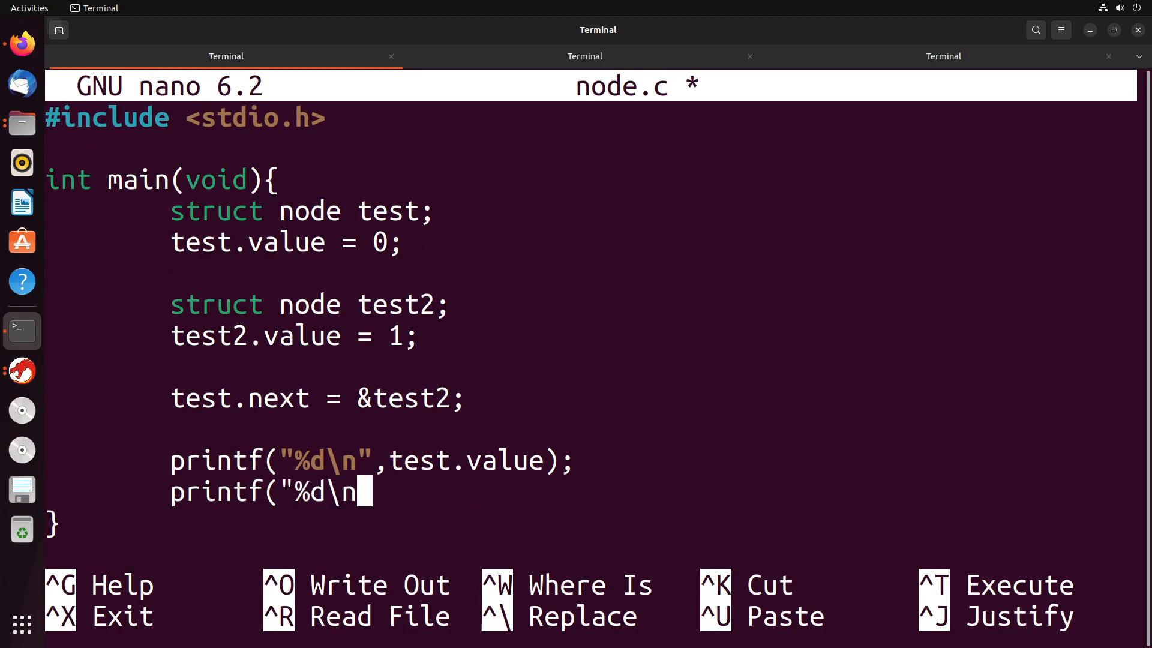
{"action": "type", "text": "\", test"}
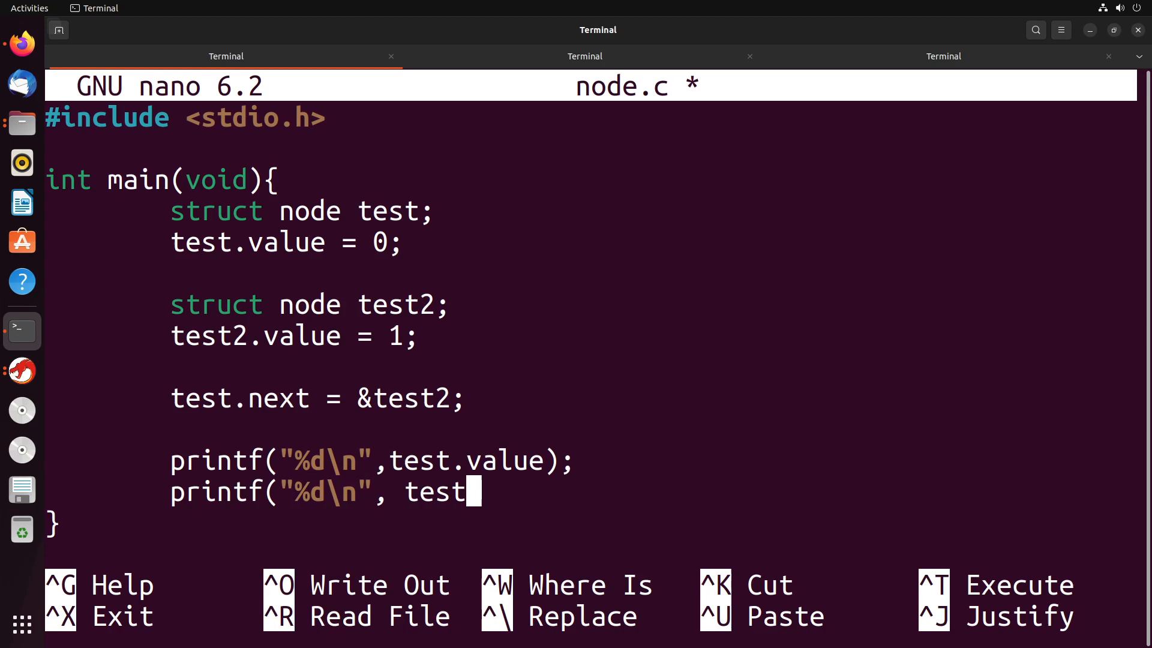
{"action": "type", "text": "."}
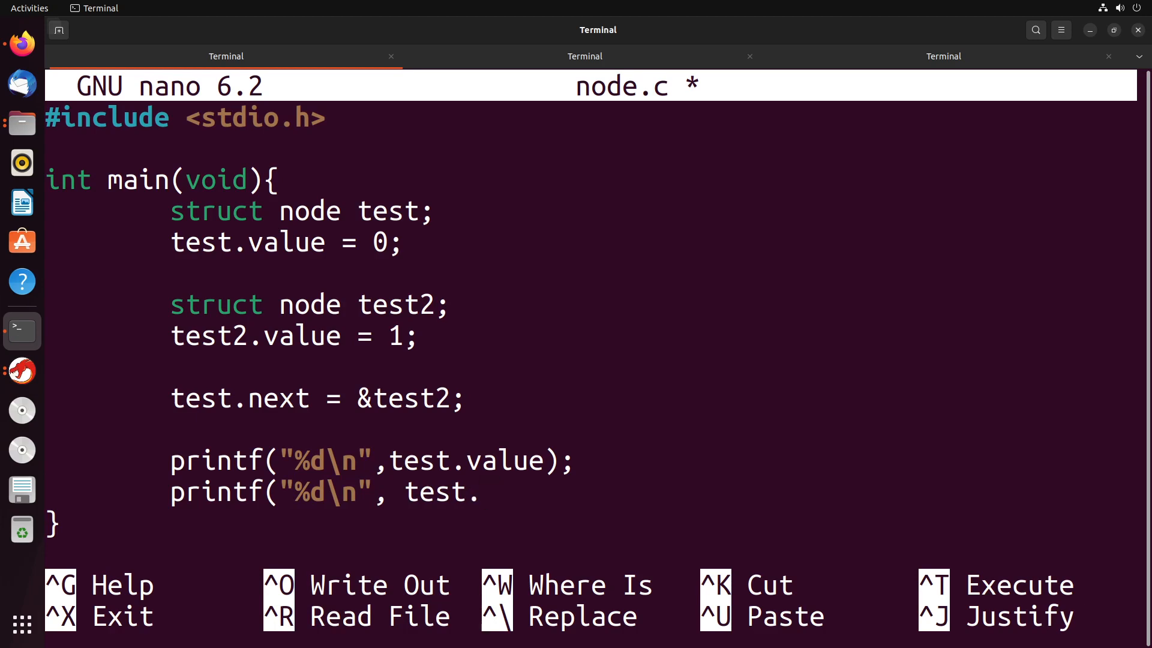
{"action": "type", "text": "next"}
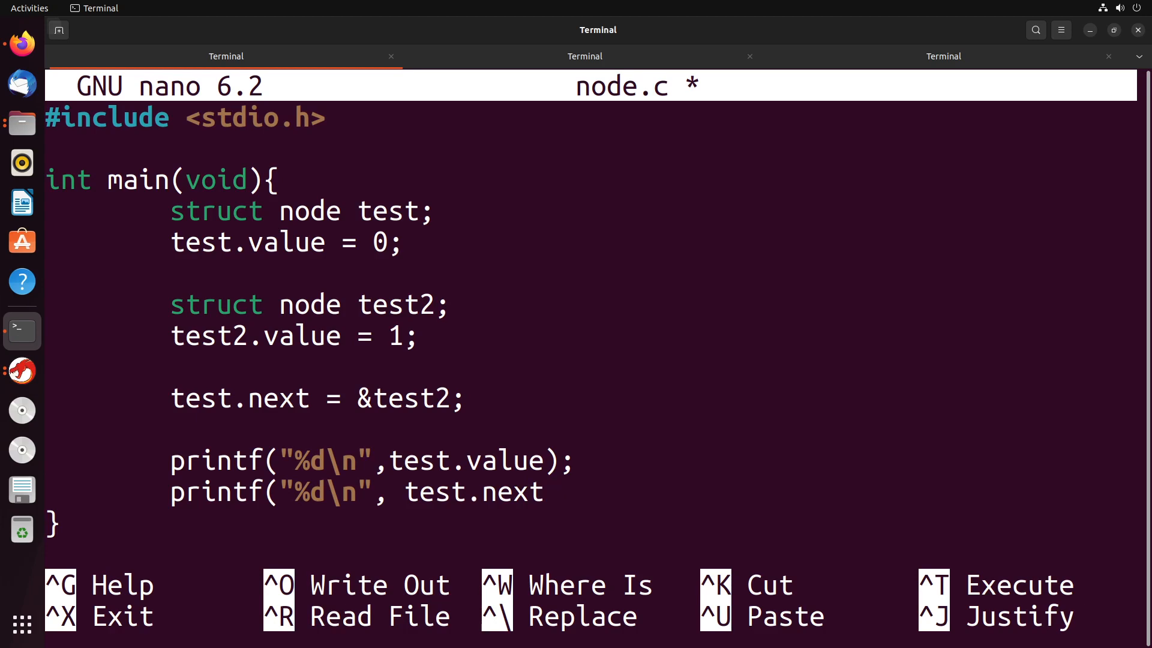
{"action": "type", "text": ".v"}
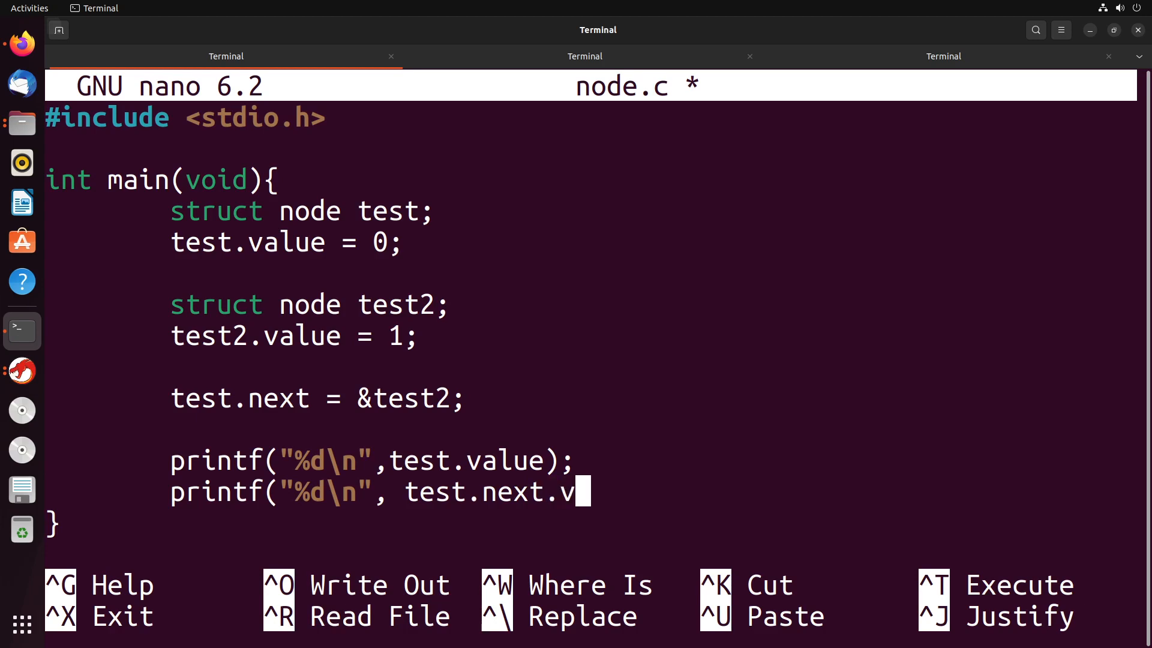
{"action": "type", "text": "alue"}
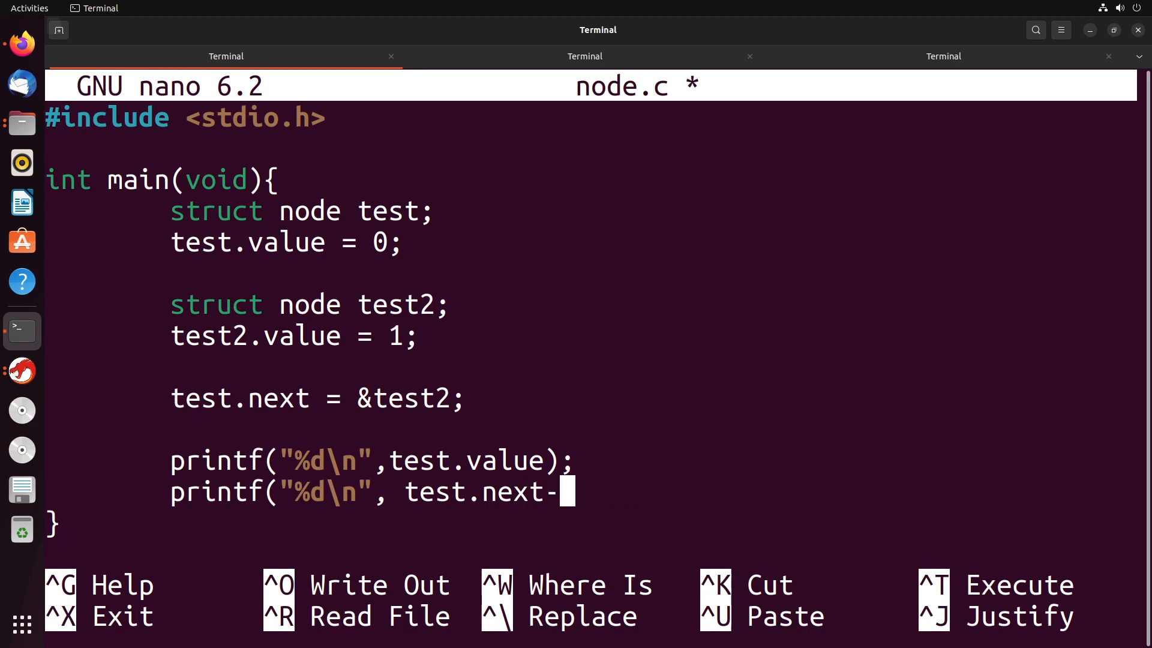
{"action": "type", "text": ">value);"}
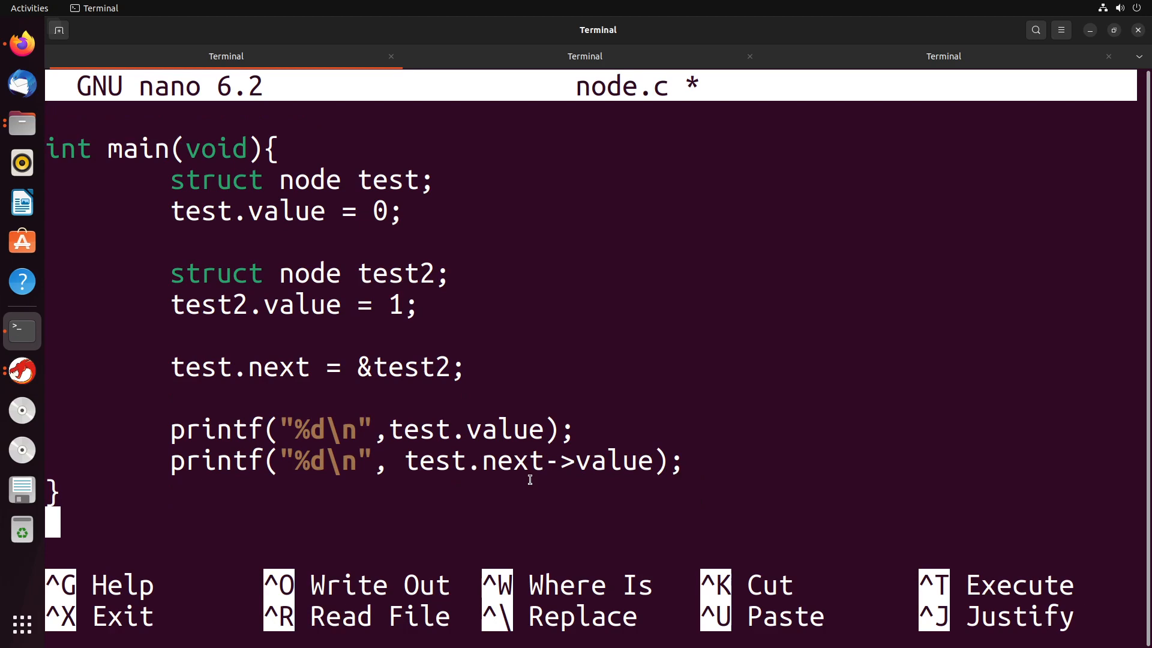
{"action": "double_click", "coordinate": [512, 461]}
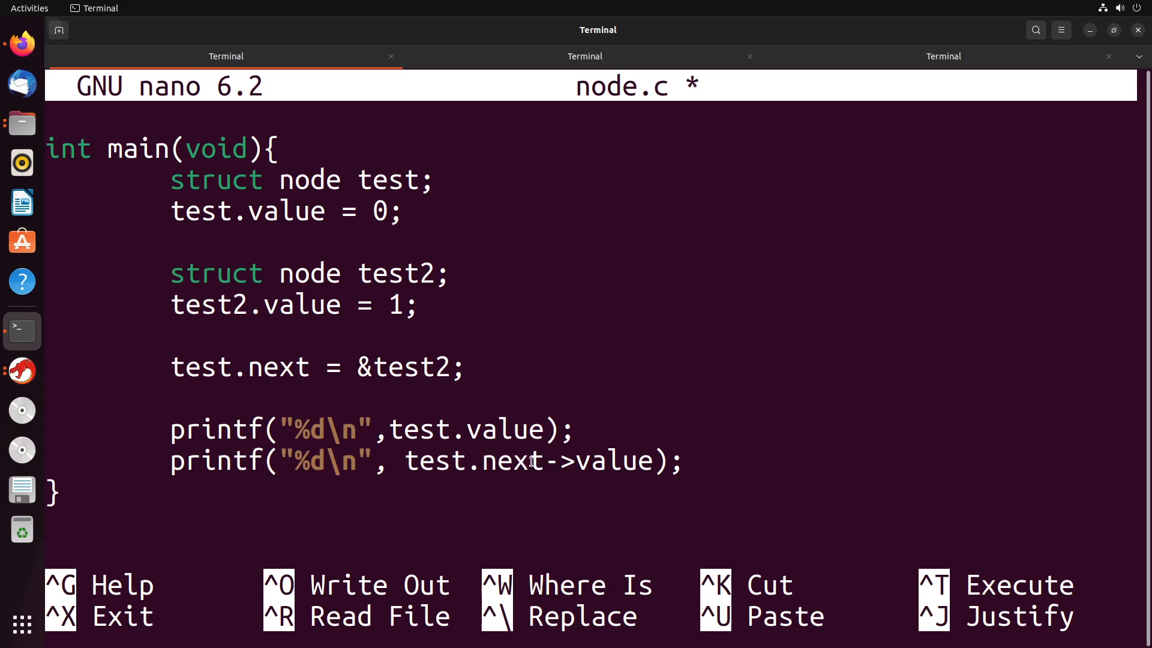
{"action": "double_click", "coordinate": [512, 461]}
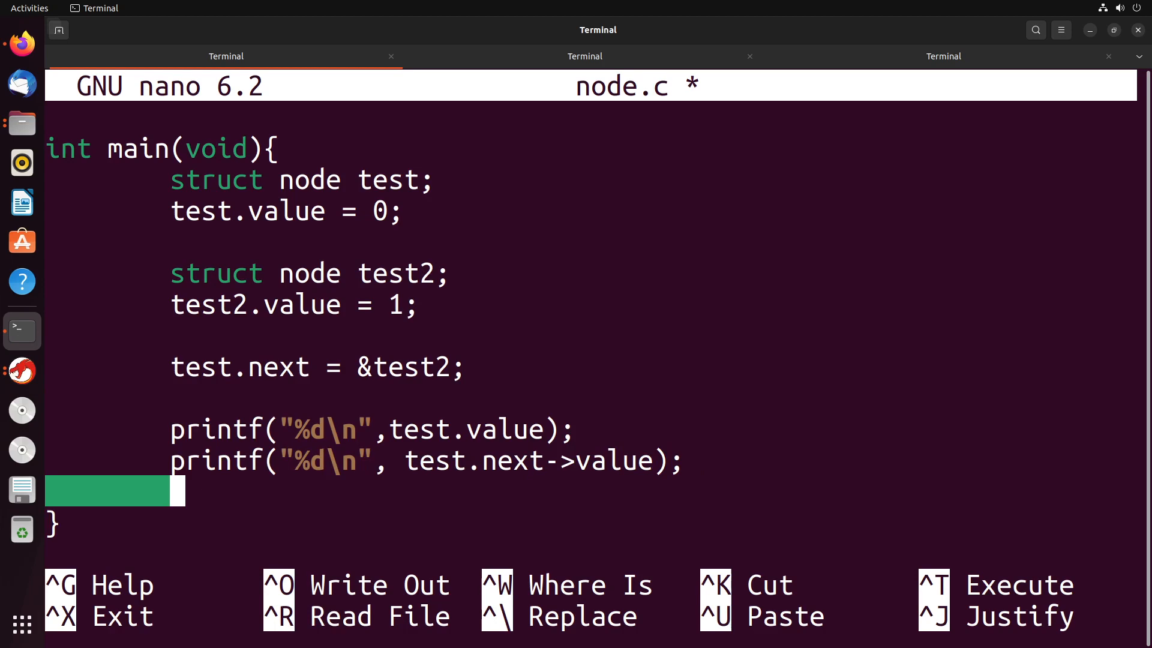
- Add printf("%d\n", test2.value); to main and save node.c
{"action": "type", "text": "printf(\"%d"}
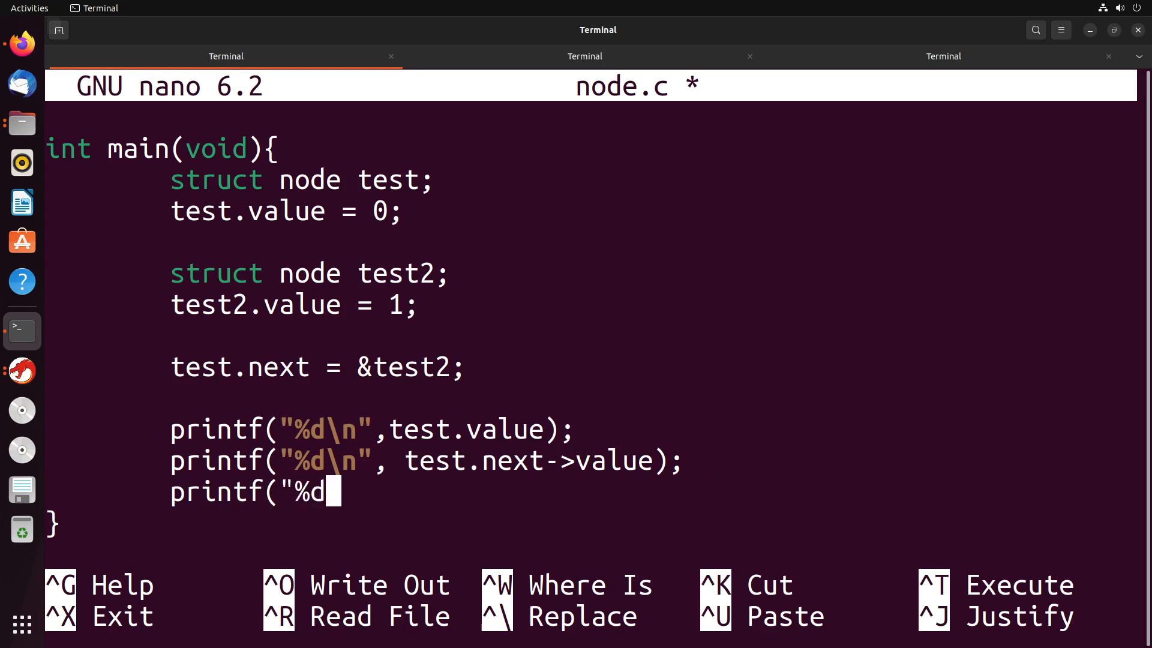
{"action": "type", "text": "\\n\","}
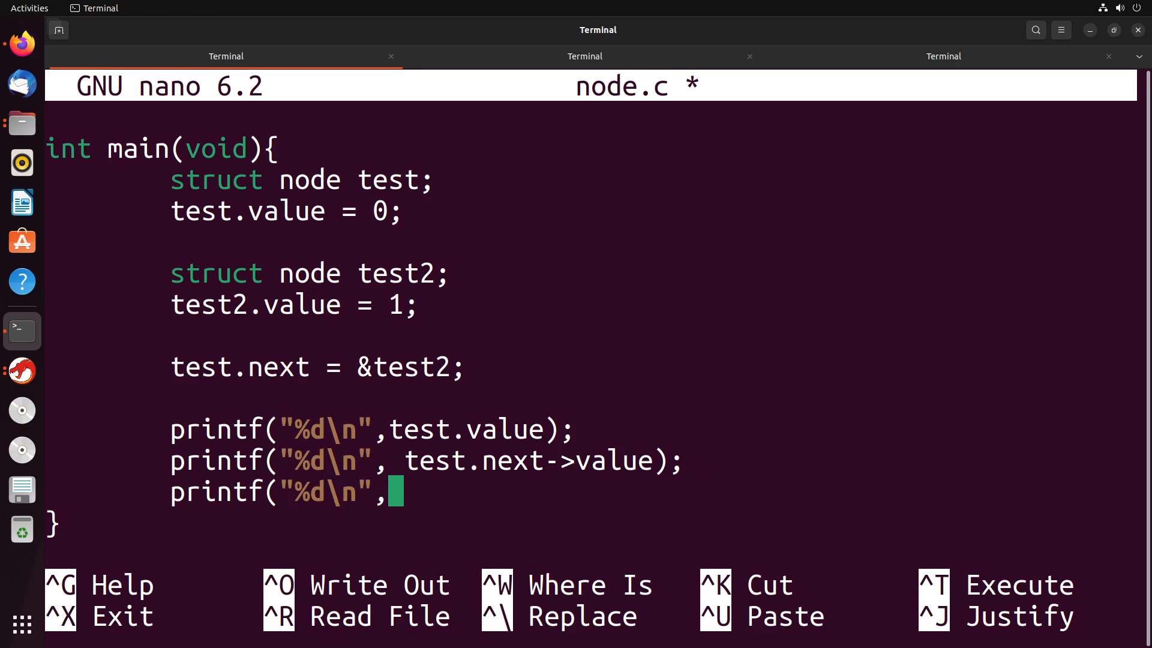
{"action": "type", "text": "test2.val"}
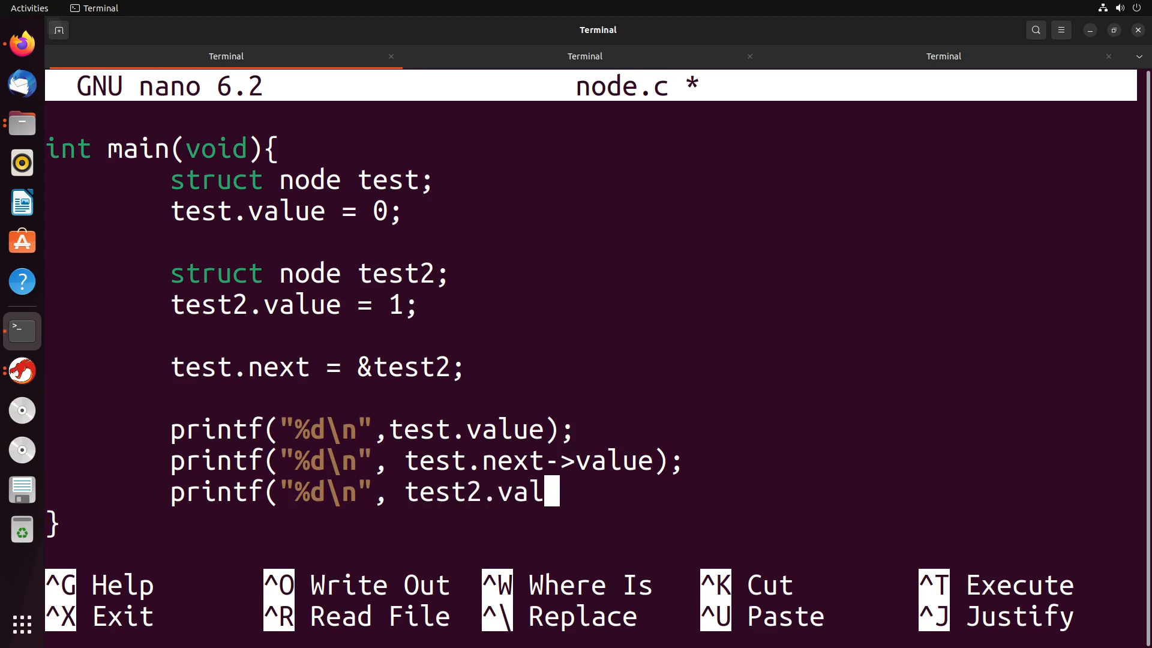
{"action": "key", "text": "ctrl+o"}
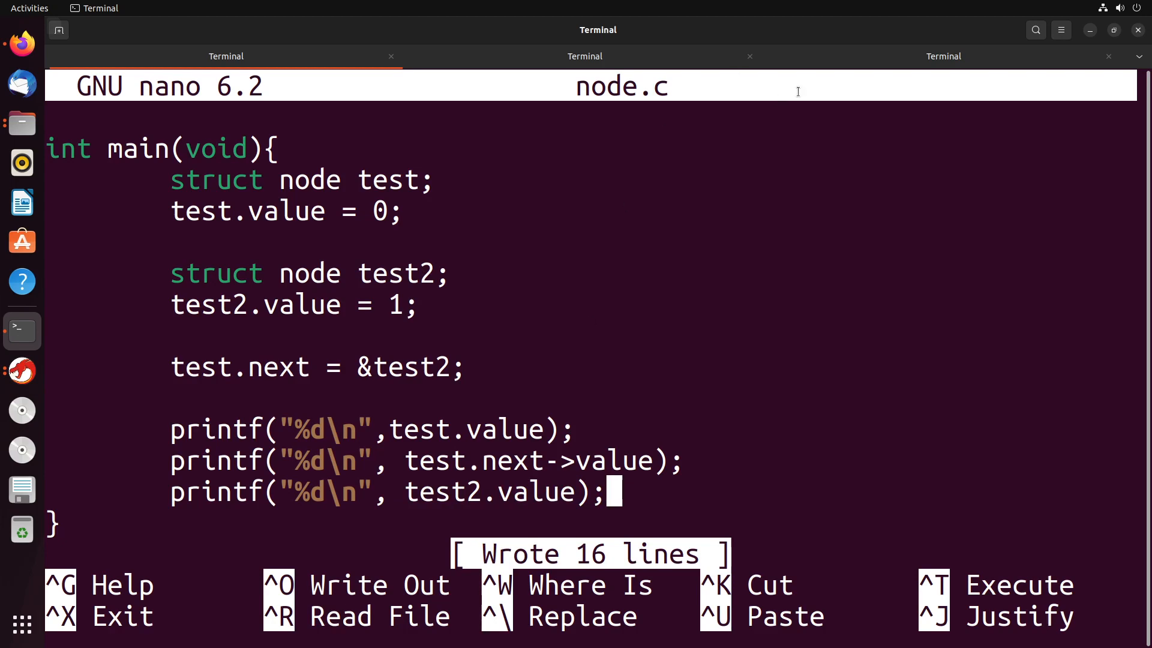
{"action": "left_click", "coordinate": [942, 56]}
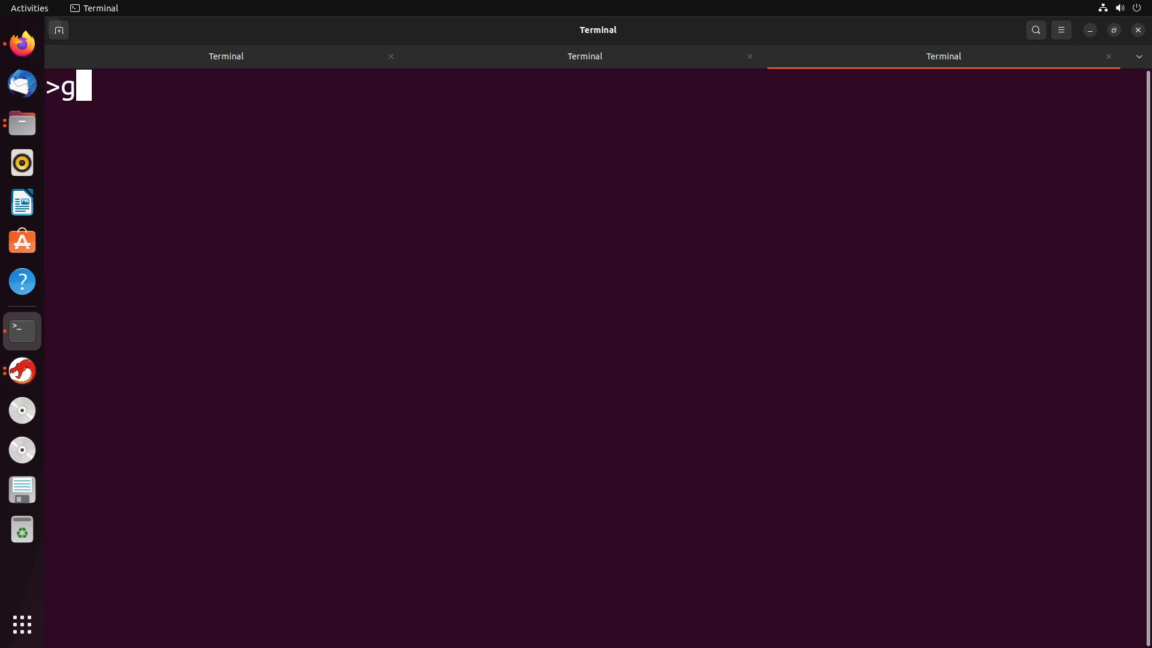
- Compile with gcc node.h node.c -o node and run ./node, printing 0, 1, 1
{"action": "type", "text": "cc node.h"}
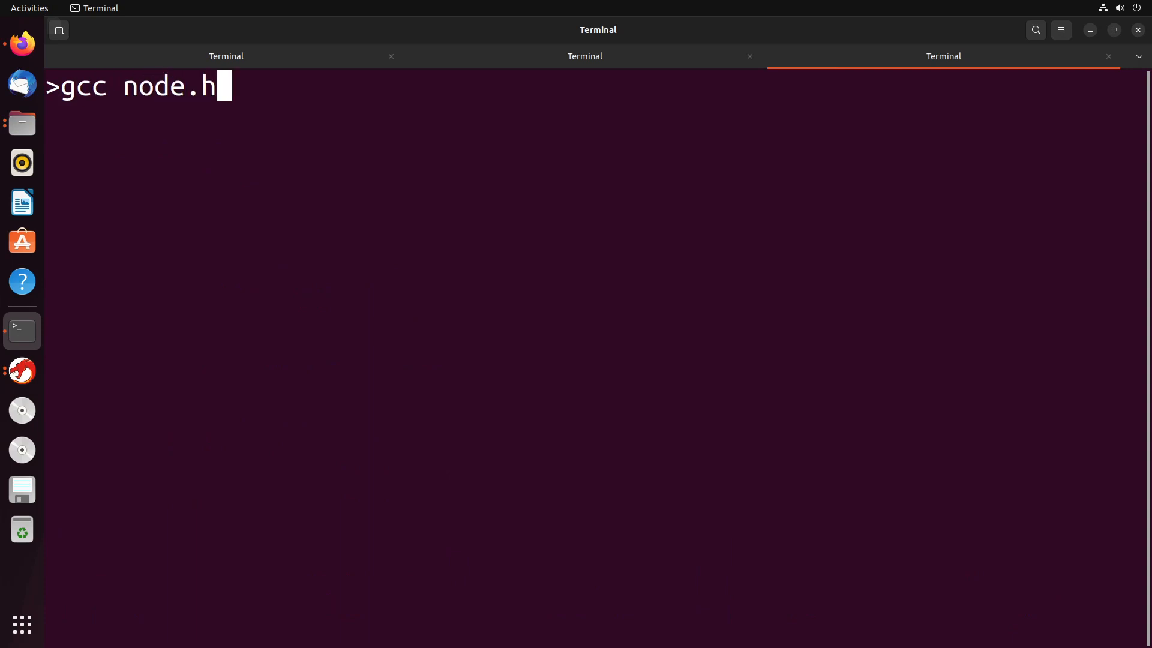
{"action": "type", "text": "node.c"}
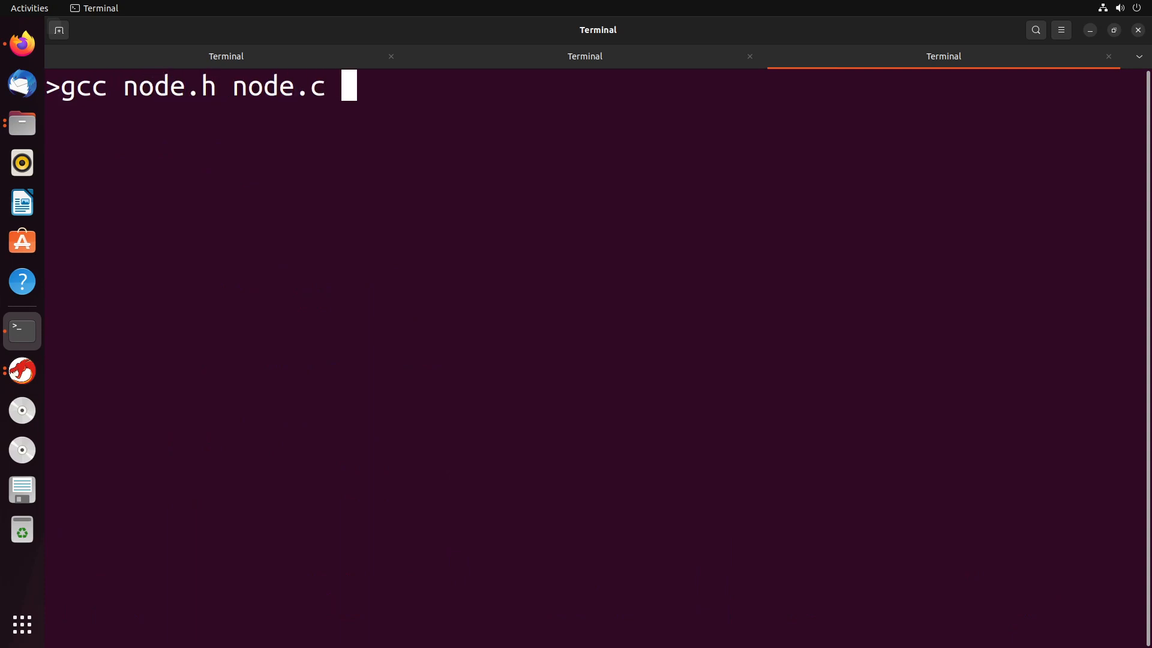
{"action": "type", "text": "-o node"}
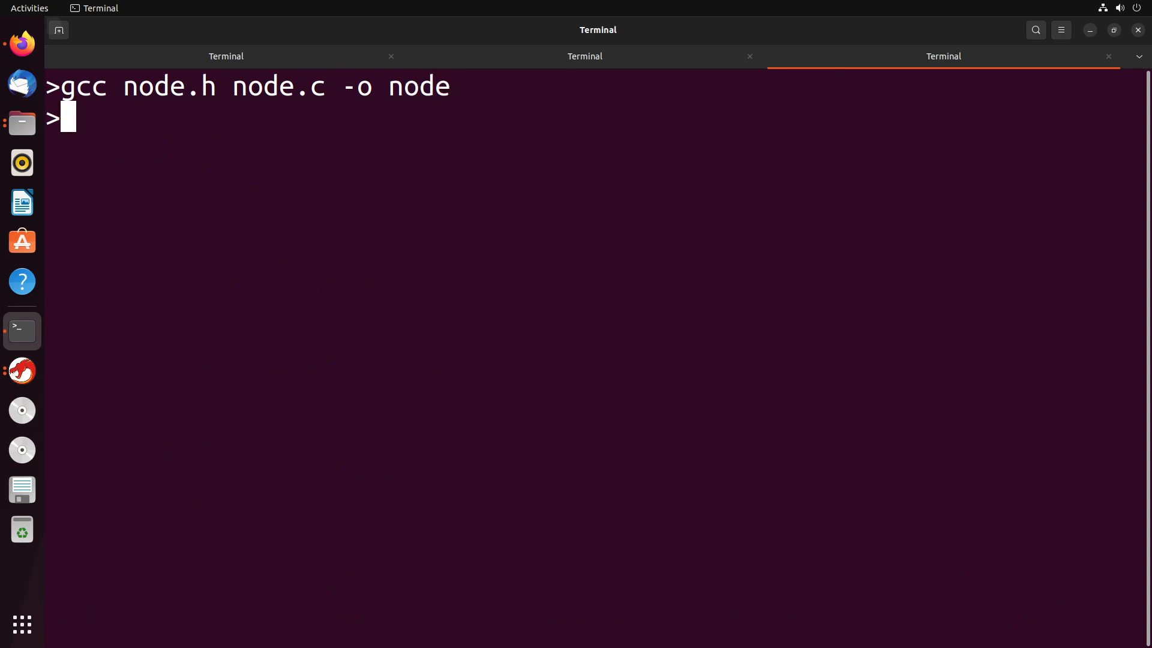
{"action": "type", "text": "./node"}
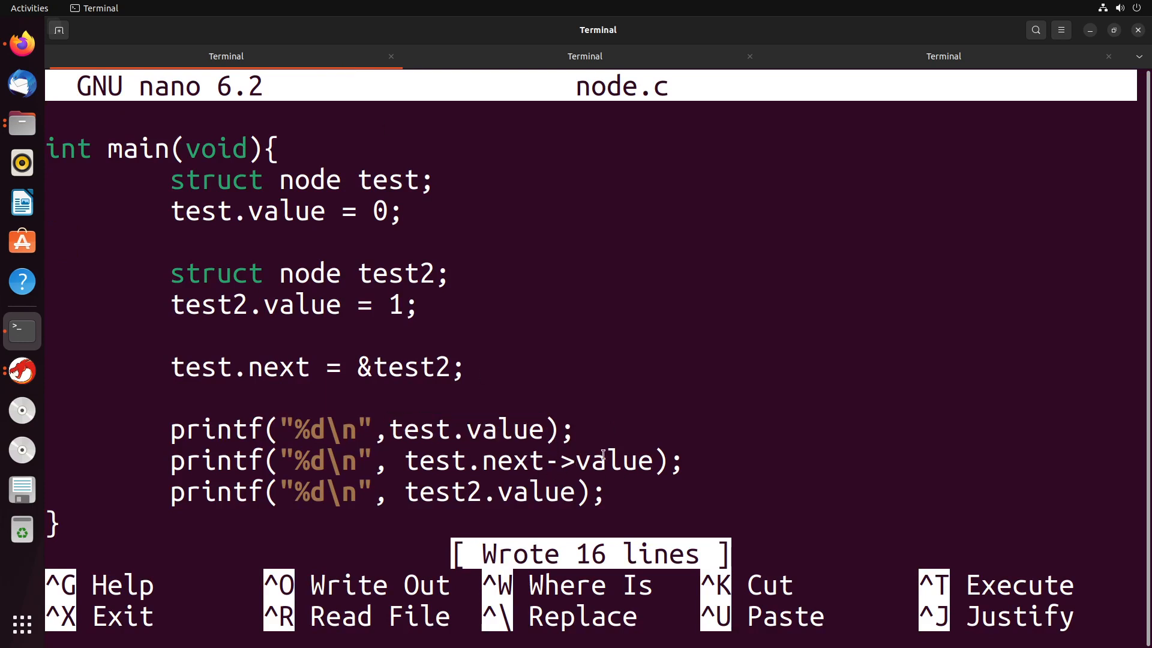
{"action": "left_click", "coordinate": [943, 56]}
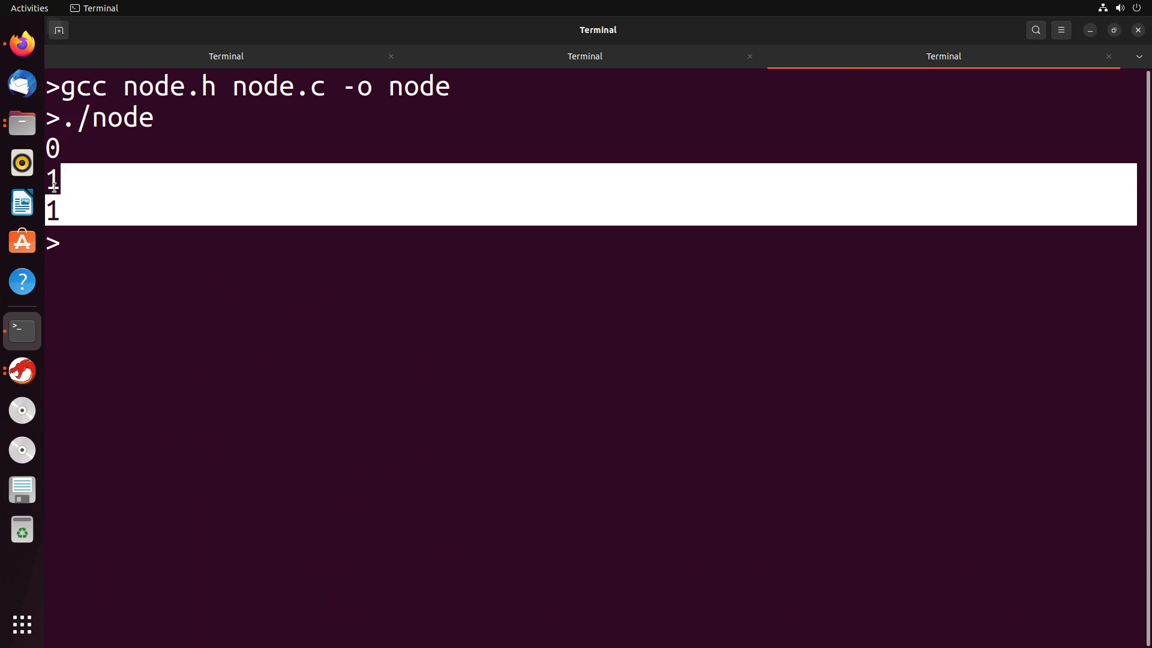